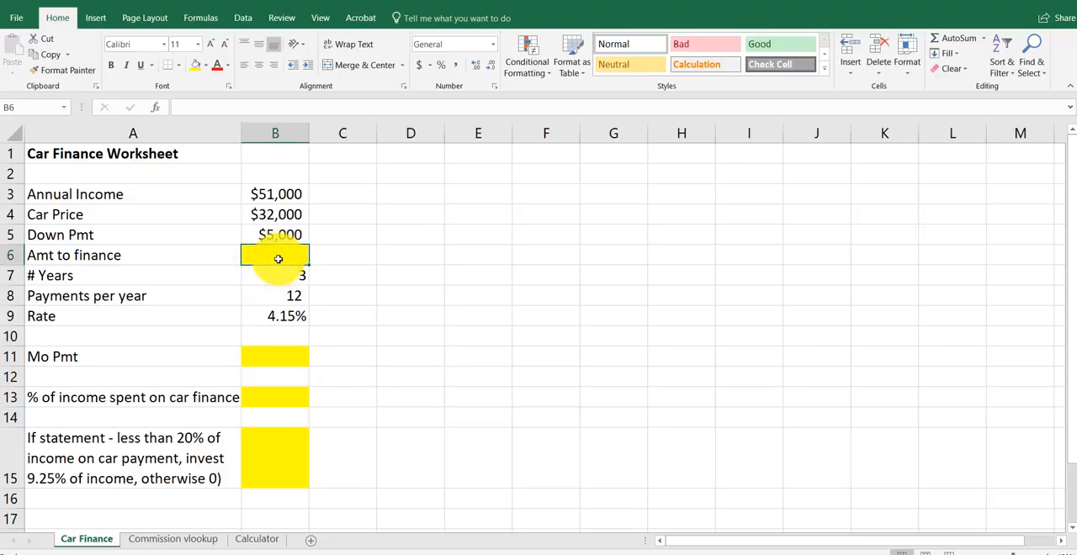
mouse_move(424, 343)
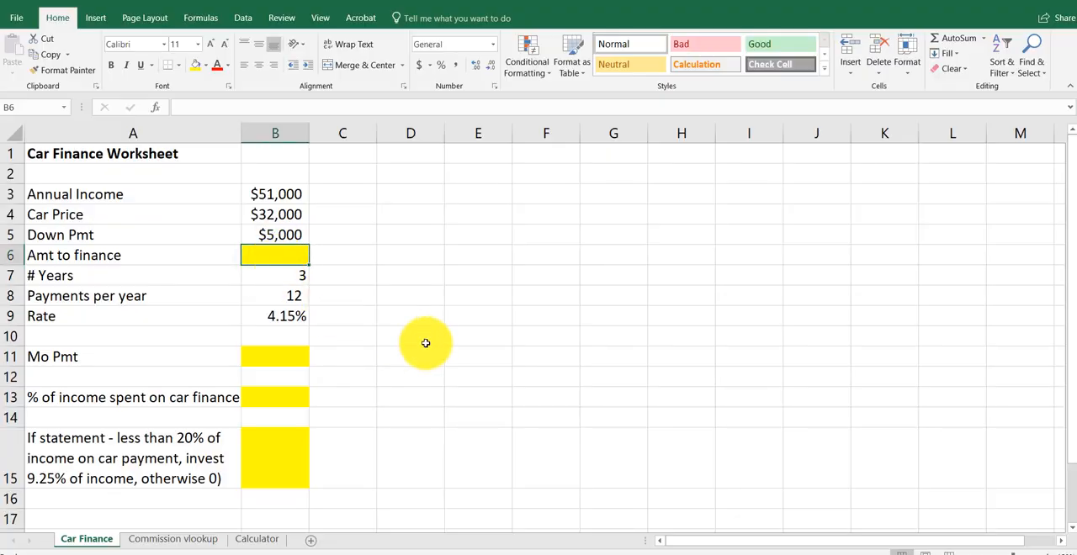
mouse_move(418, 350)
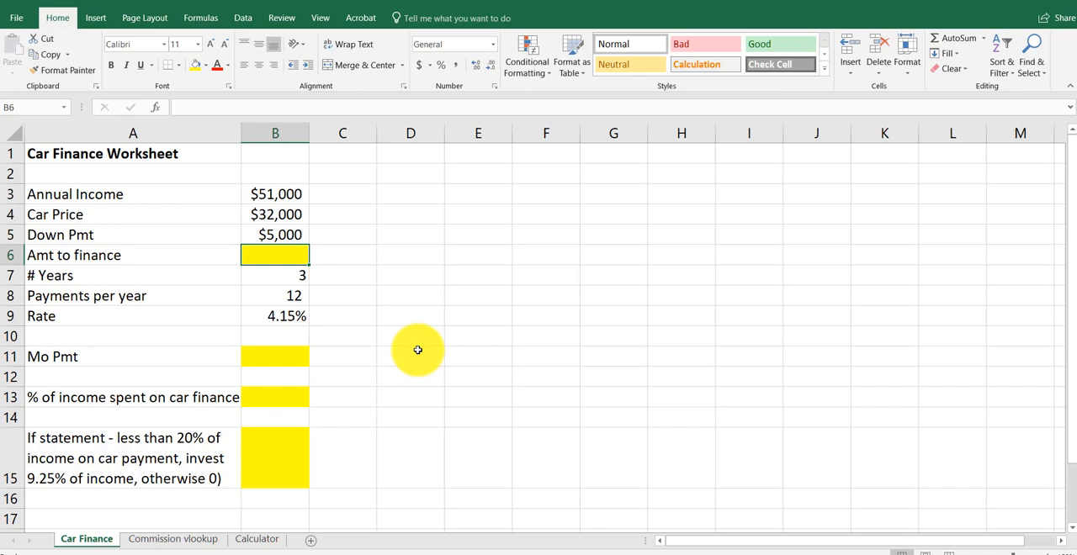
mouse_move(414, 355)
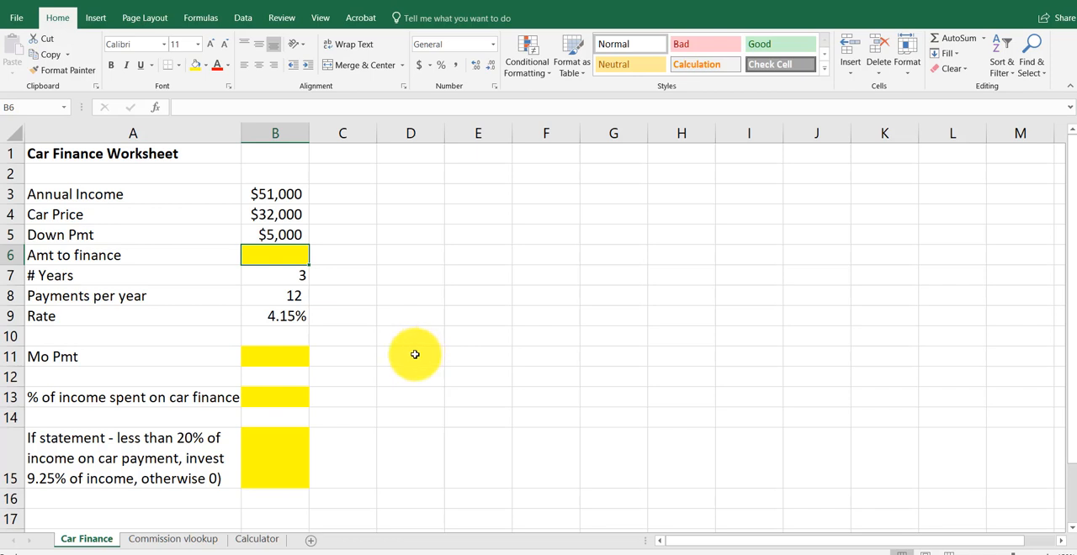
mouse_move(404, 357)
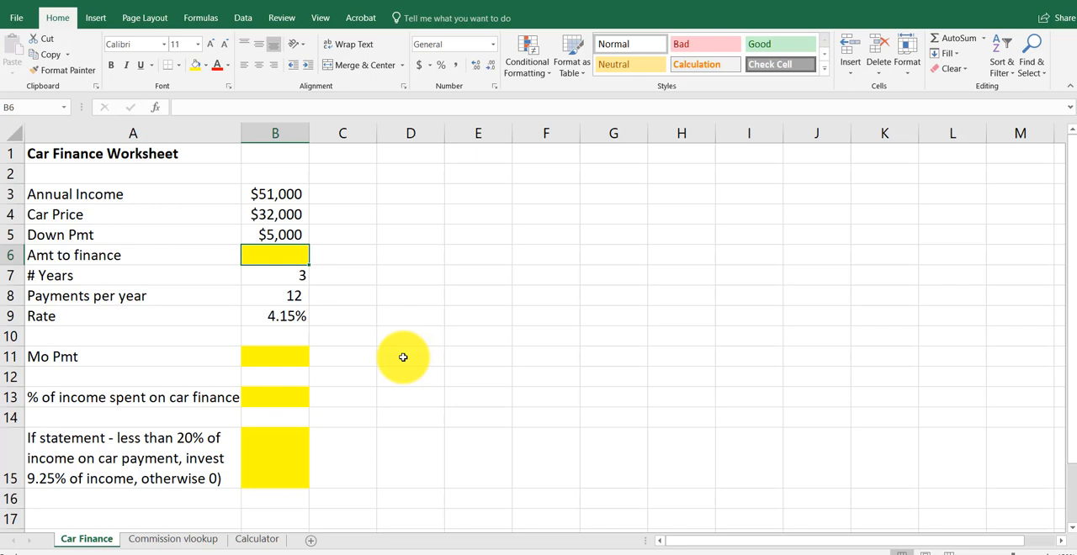
Enter =B4-B5 in B6 so the amount to finance shows $27,000
type("=B4")
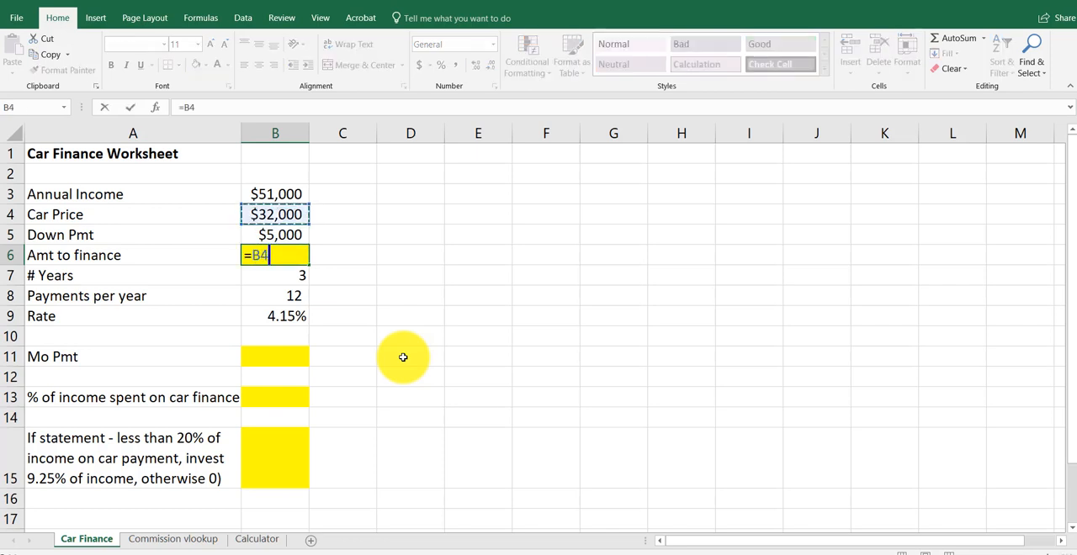
left_click(276, 236)
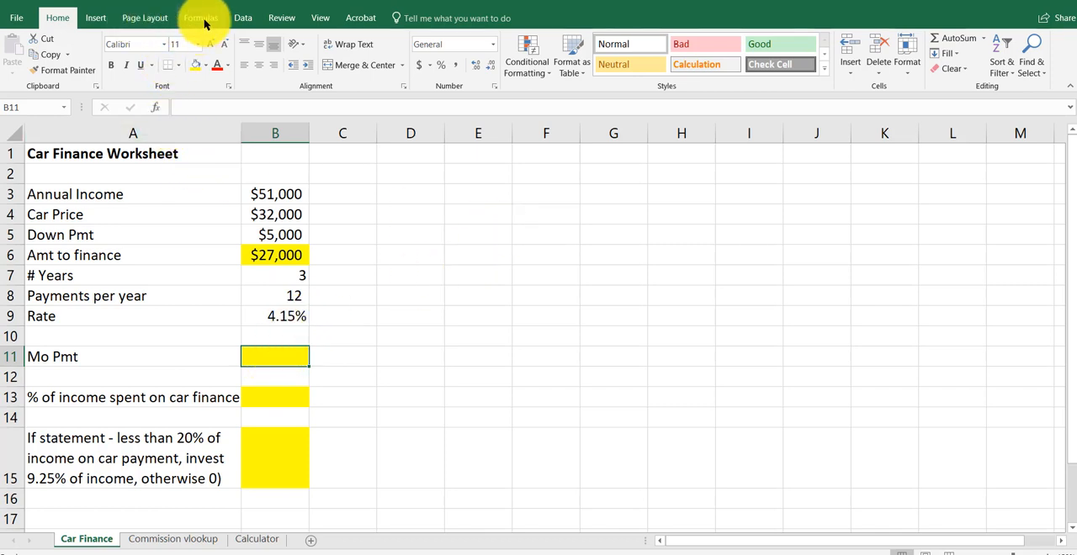
Start a PMT formula in B11 from the Financial functions list
left_click(200, 17)
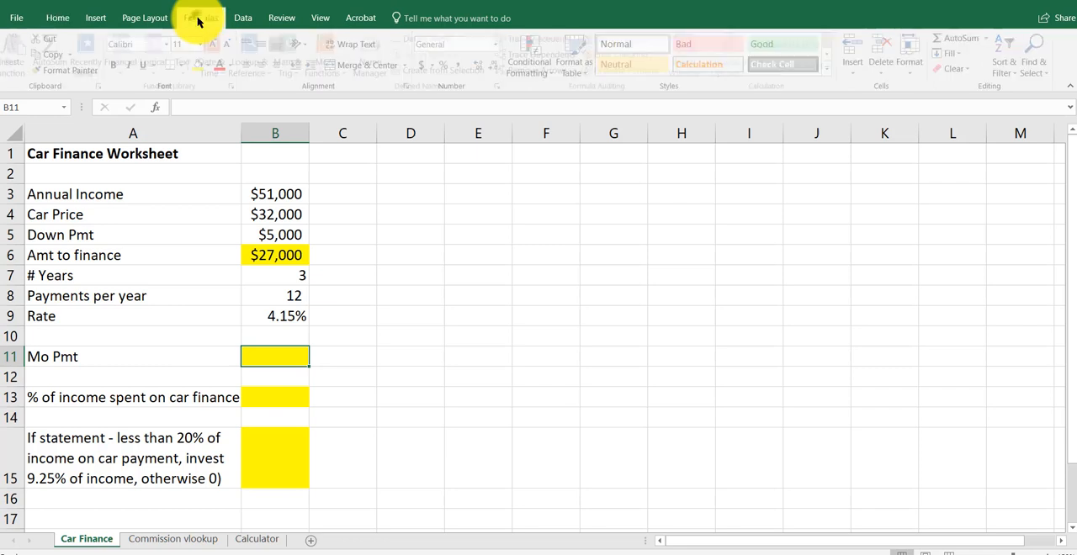
left_click(200, 17)
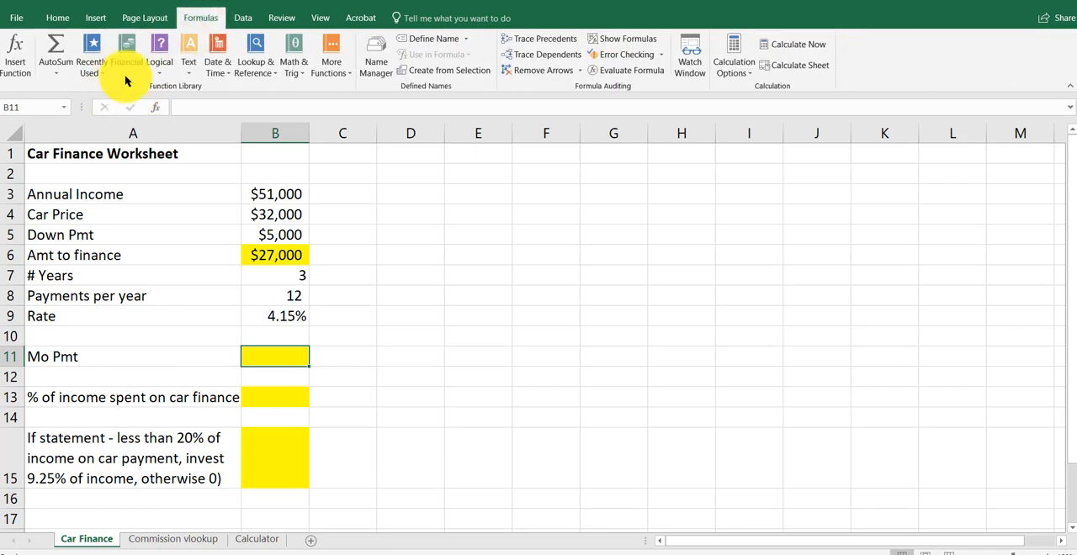
left_click(126, 53)
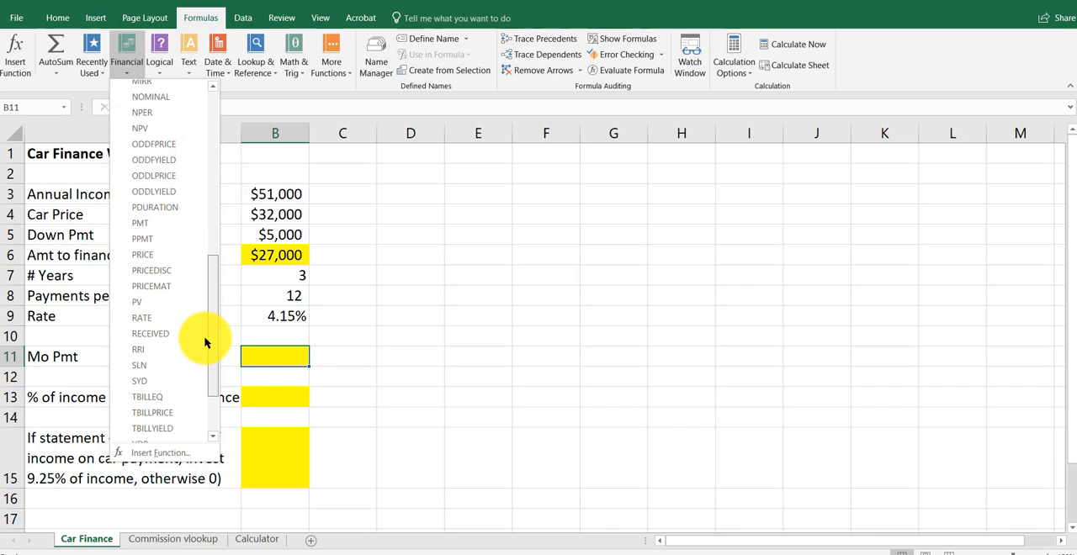
left_click(140, 222)
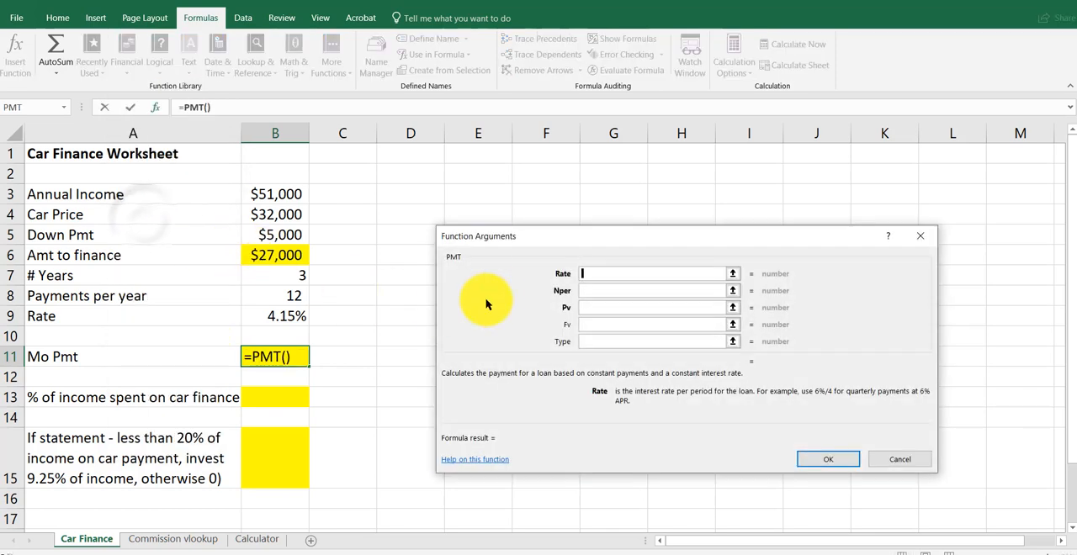
mouse_move(340, 316)
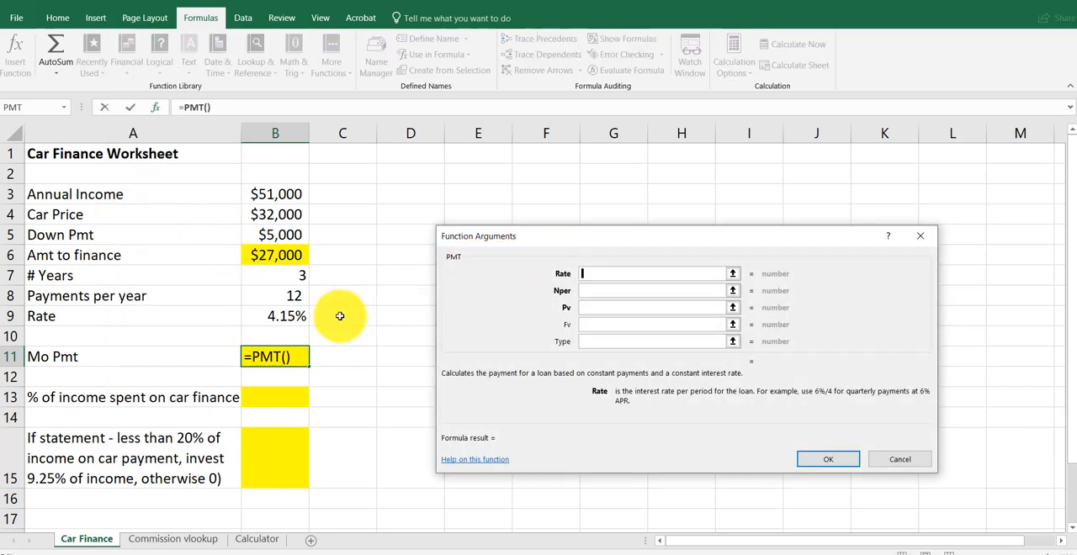
Give PMT rate B9/B8, periods B7*B8 and value -B6, returning $798.95 monthly
left_click(286, 317)
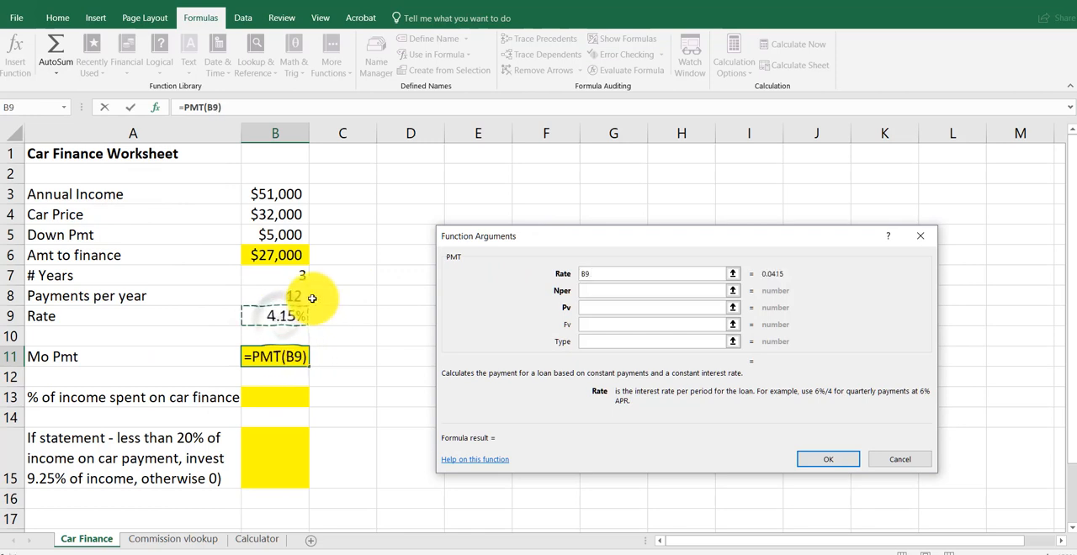
type("/")
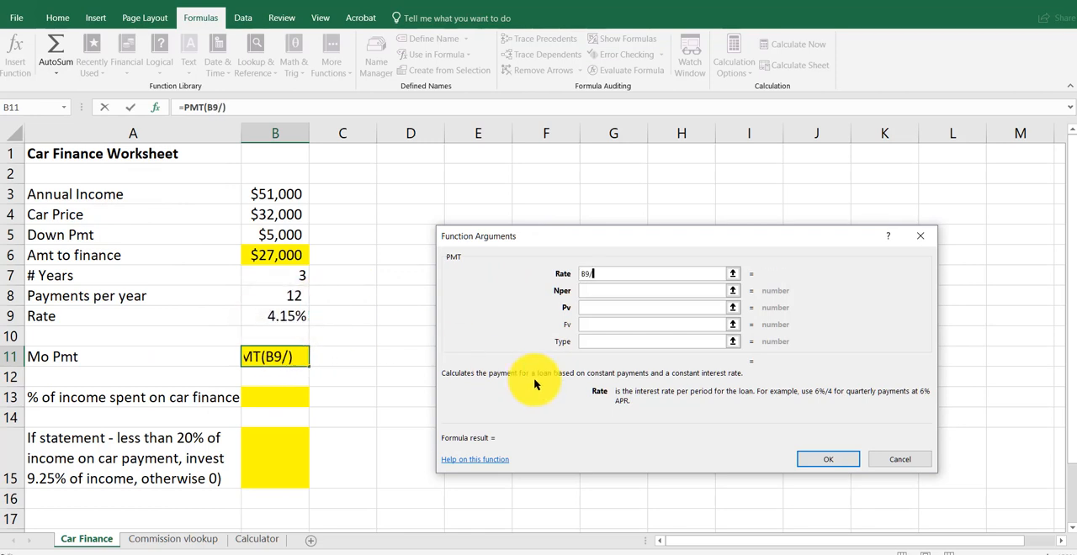
mouse_move(293, 300)
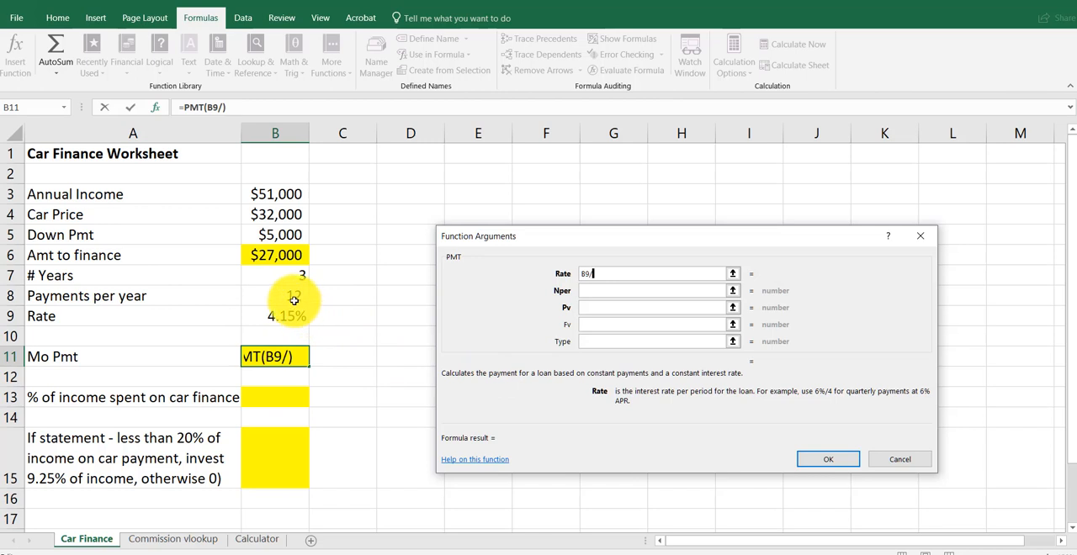
left_click(276, 296)
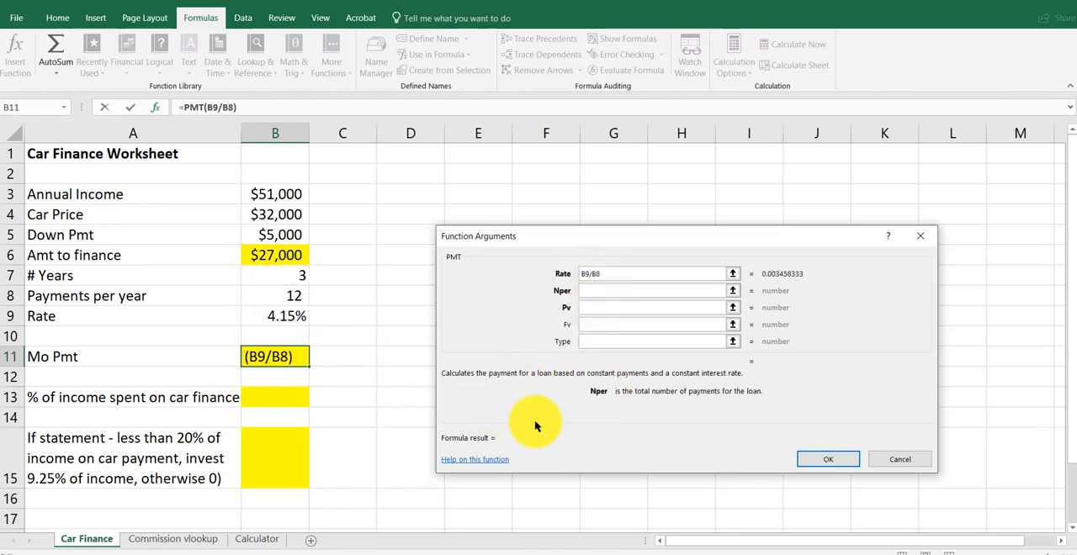
left_click(276, 276)
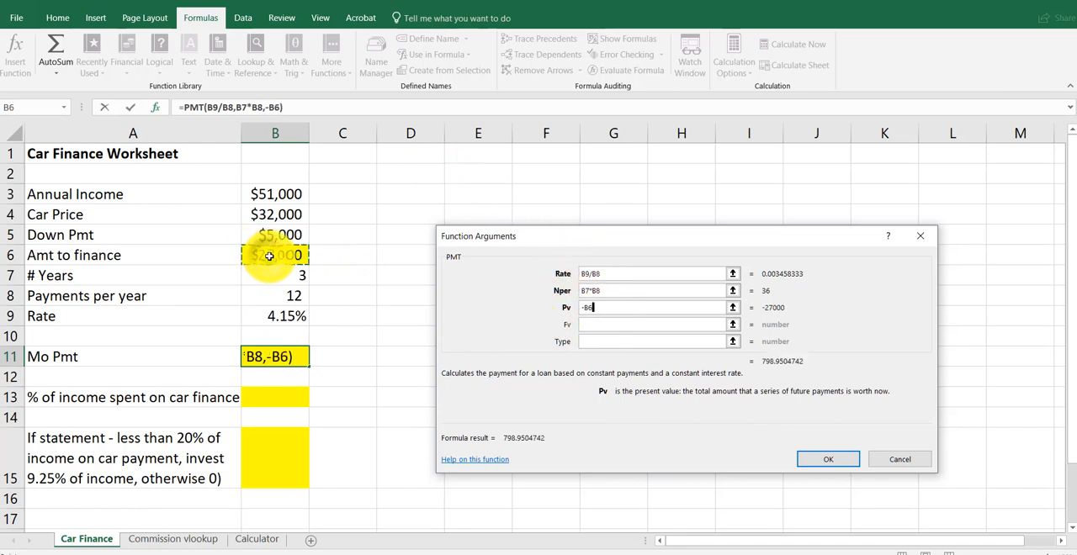
left_click(828, 458)
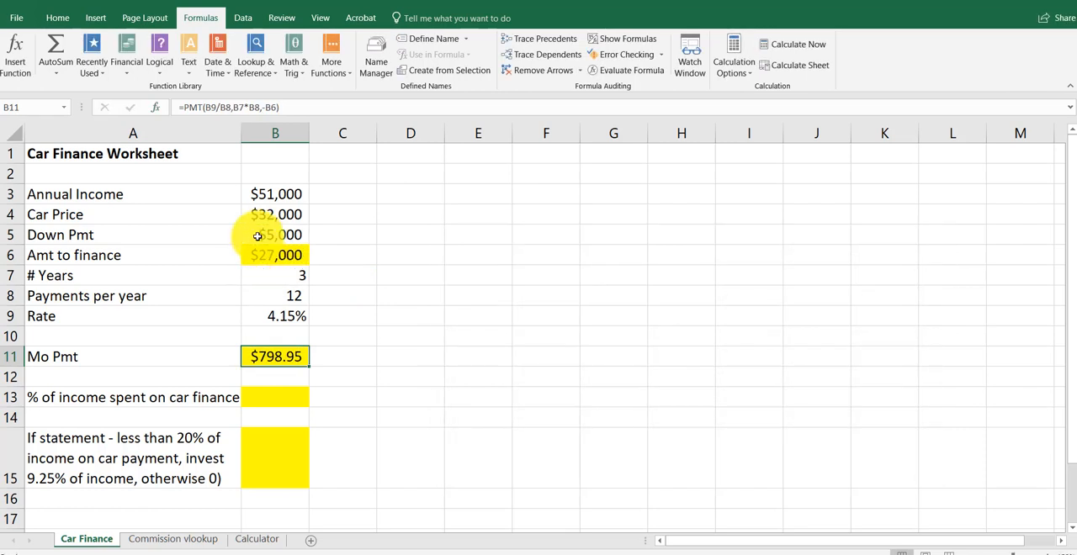
left_click(276, 398)
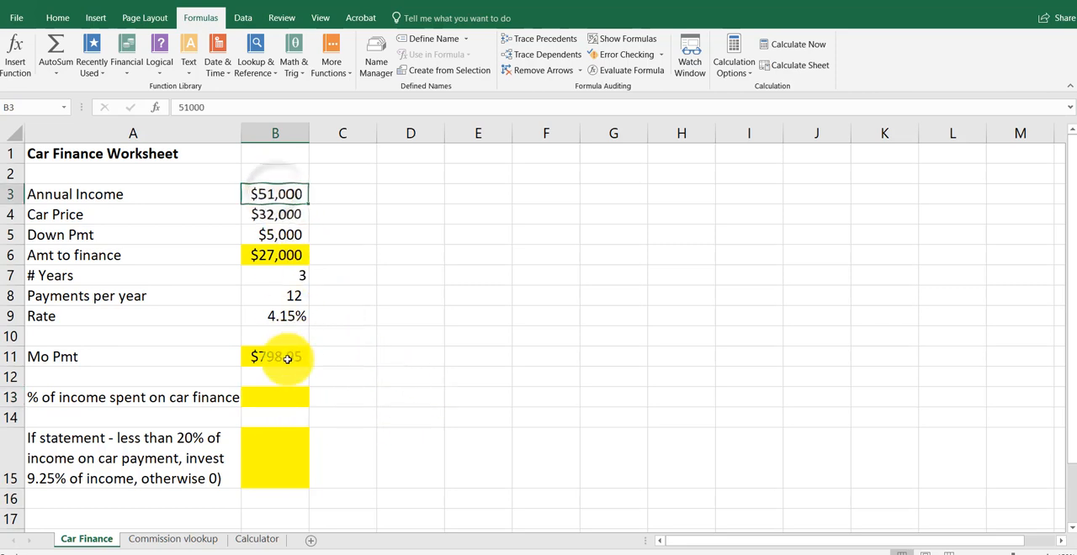
left_click(276, 397)
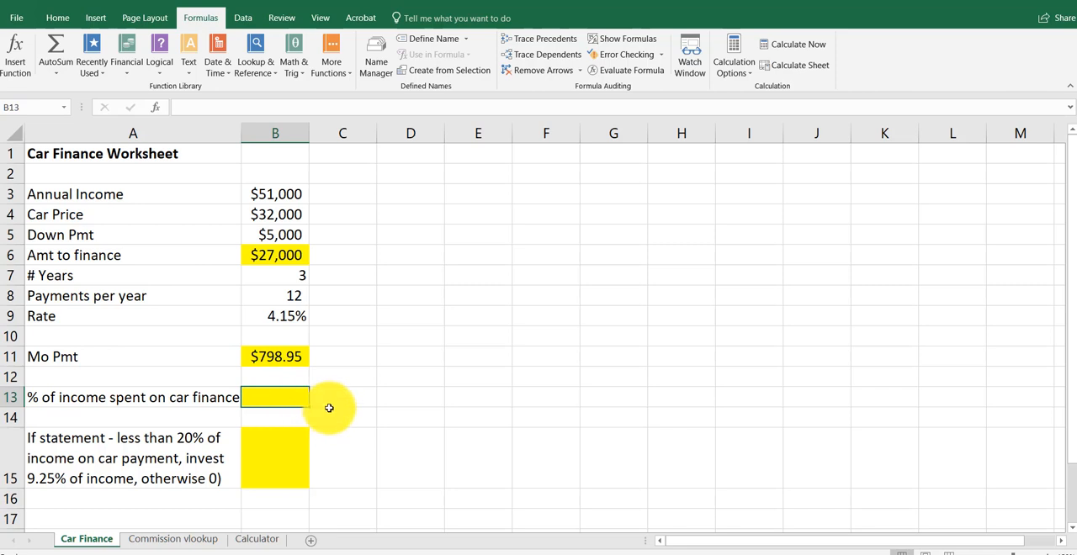
Enter =B11/(B3/B8) in B13 so the payment shows as 18.8% of monthly income
type("=B11")
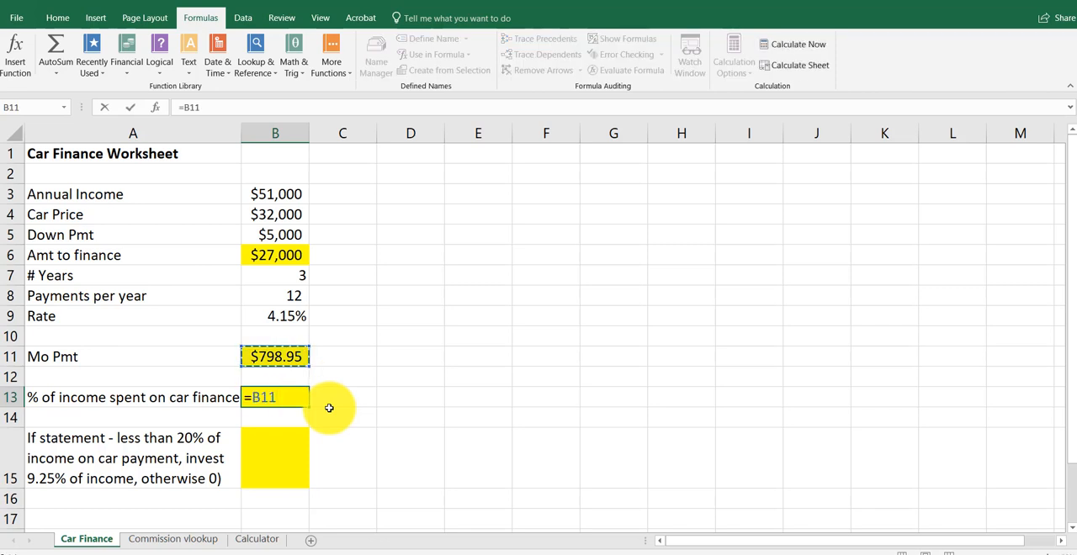
type("/")
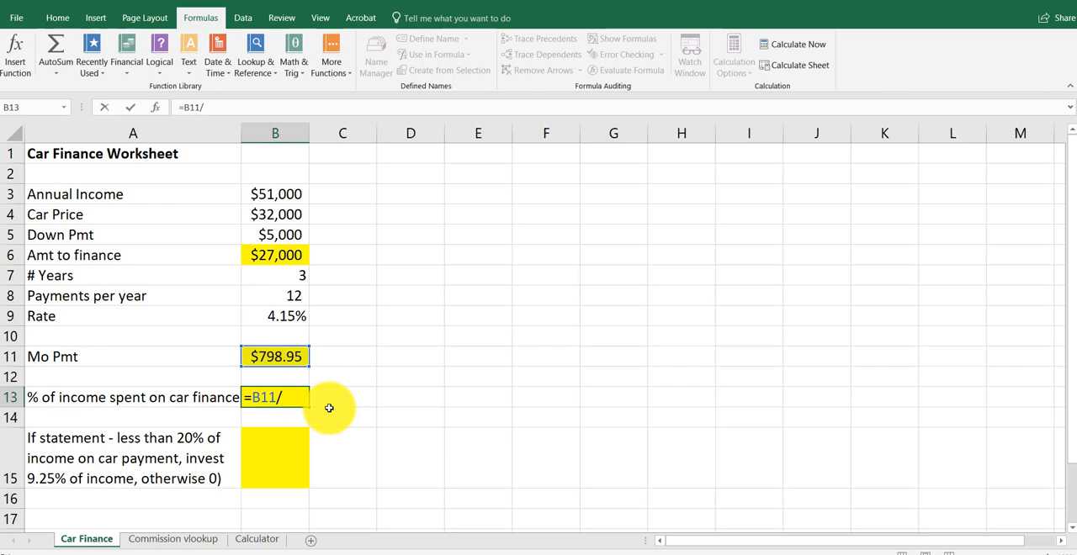
type("(B3")
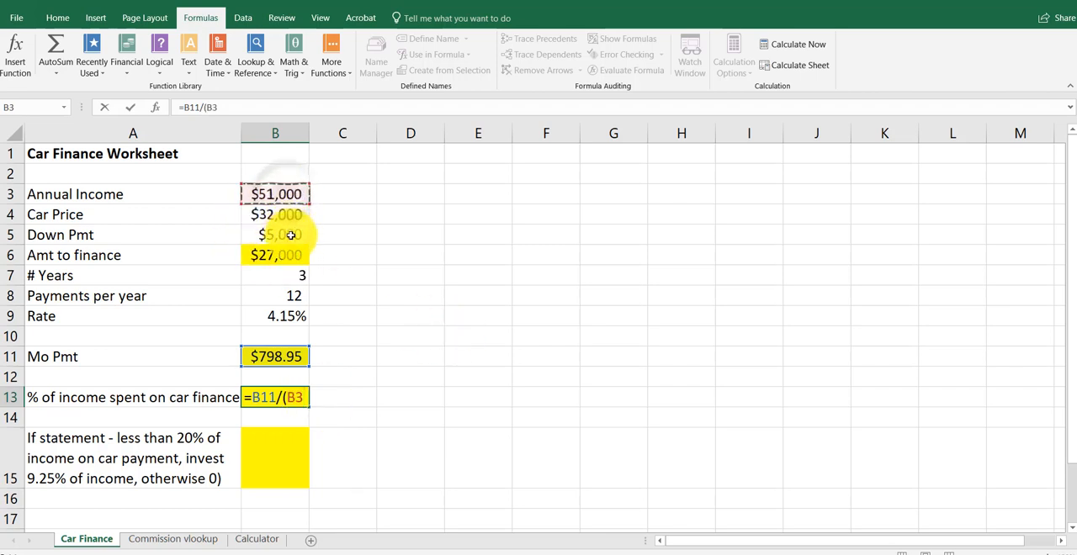
type("/")
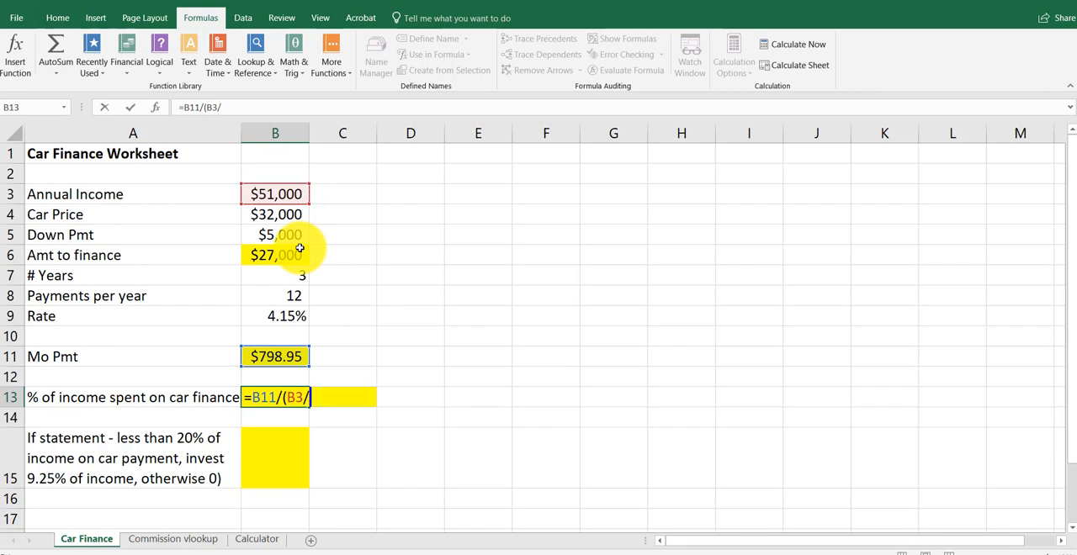
left_click(276, 296)
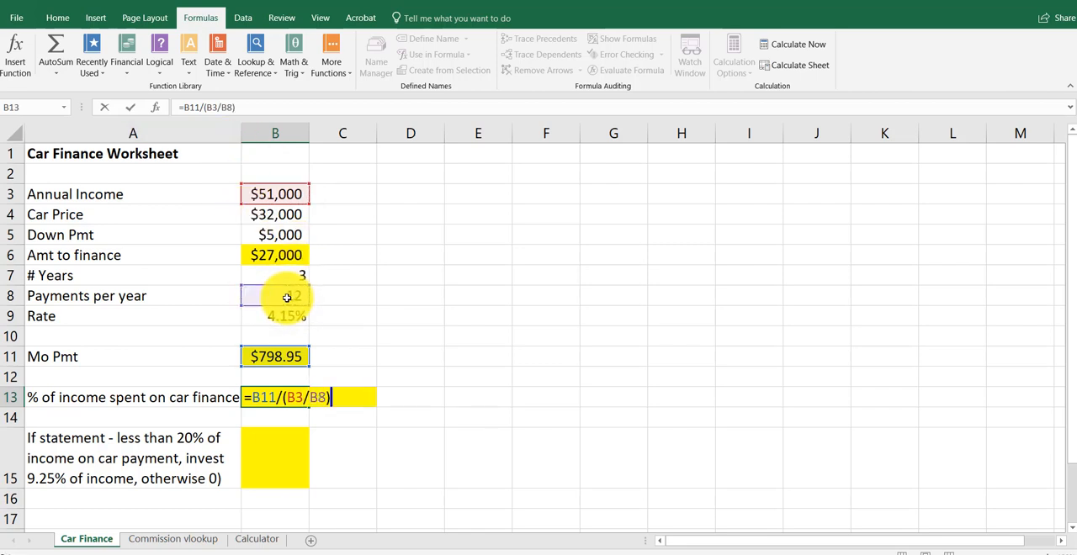
key("enter")
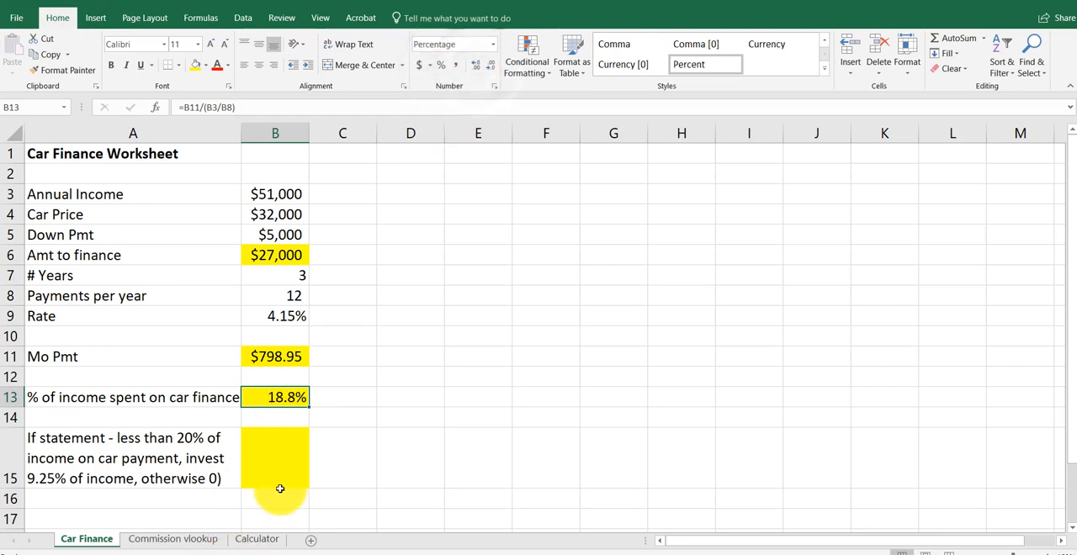
left_click(276, 458)
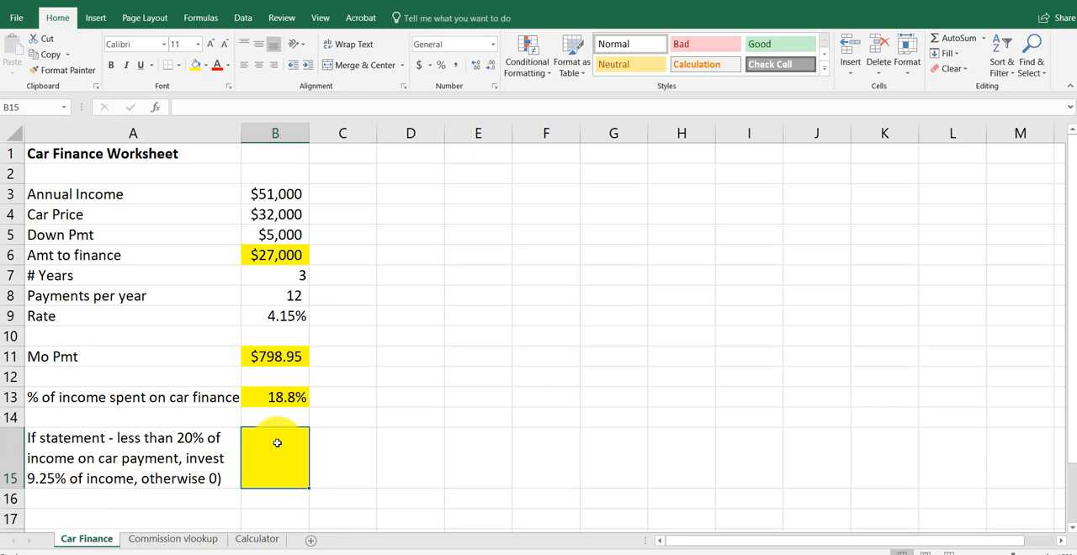
Start an IF formula in B15 testing whether B13 is under 20%
left_click(200, 16)
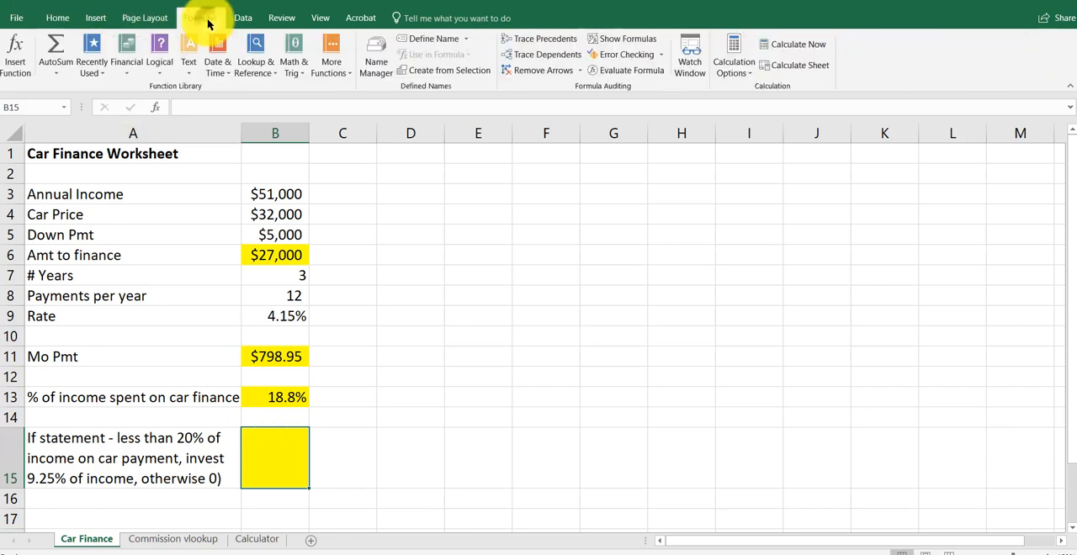
left_click(160, 51)
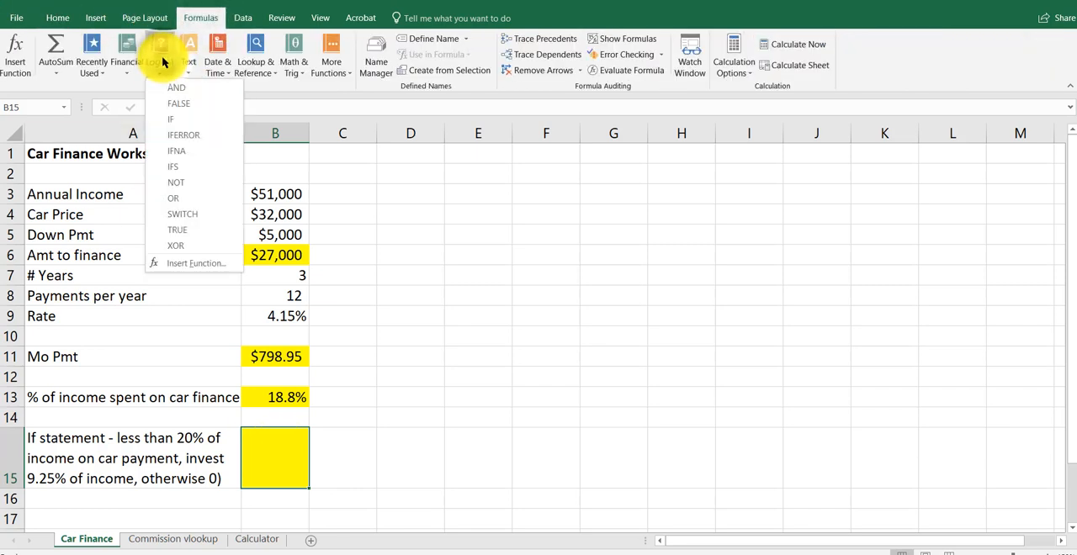
left_click(170, 117)
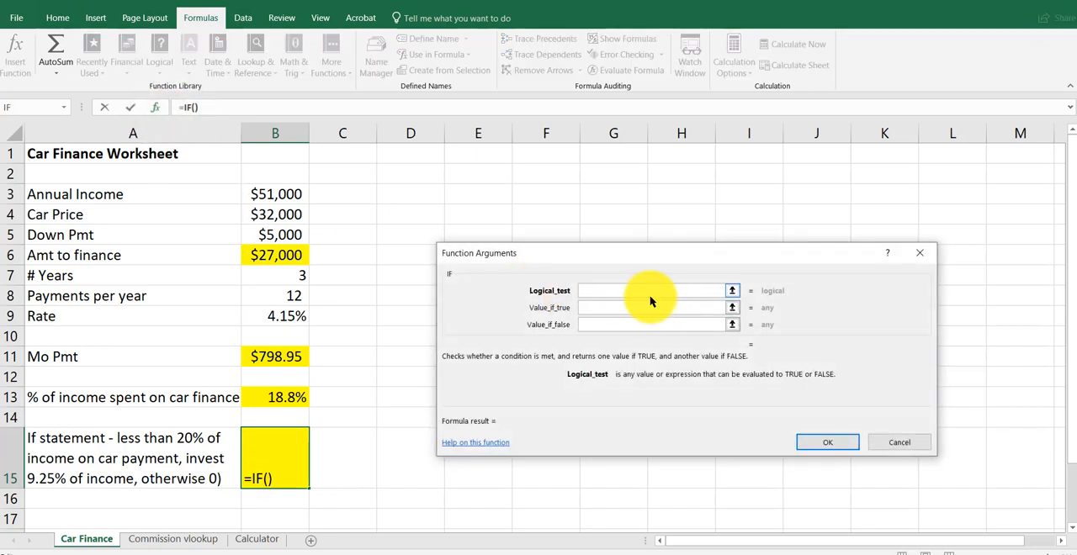
left_click(275, 397)
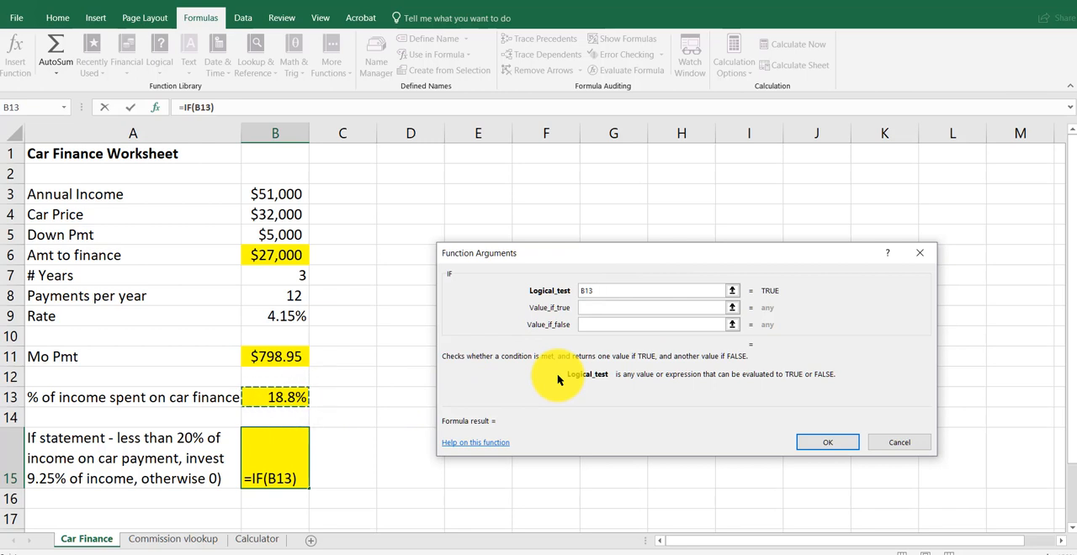
type("<")
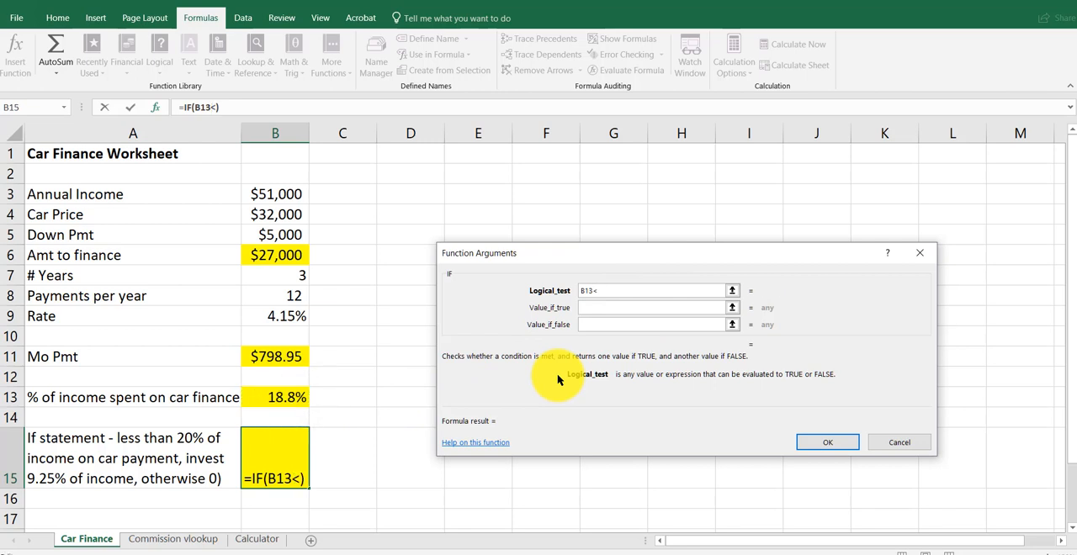
type("2")
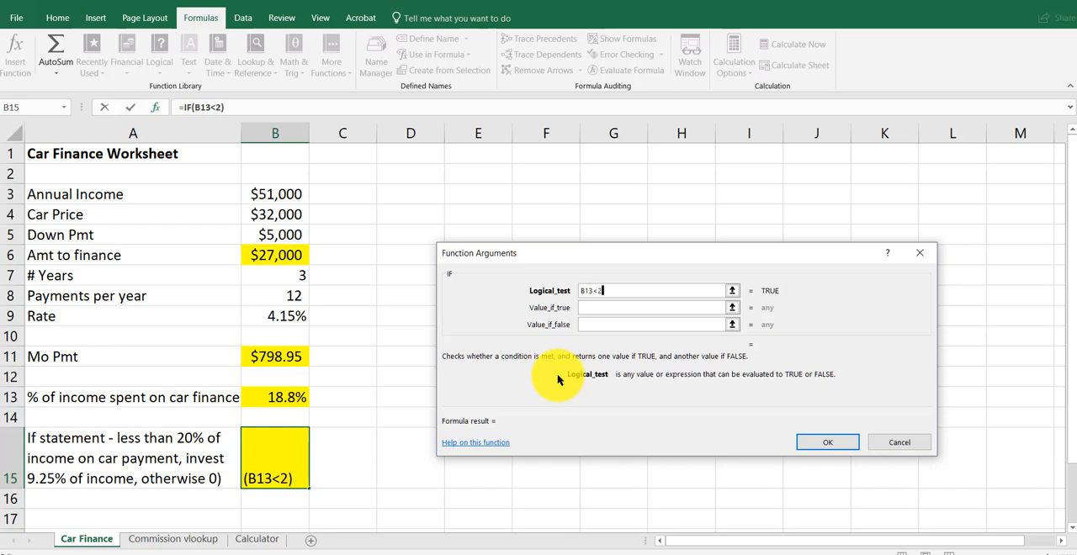
type("0%")
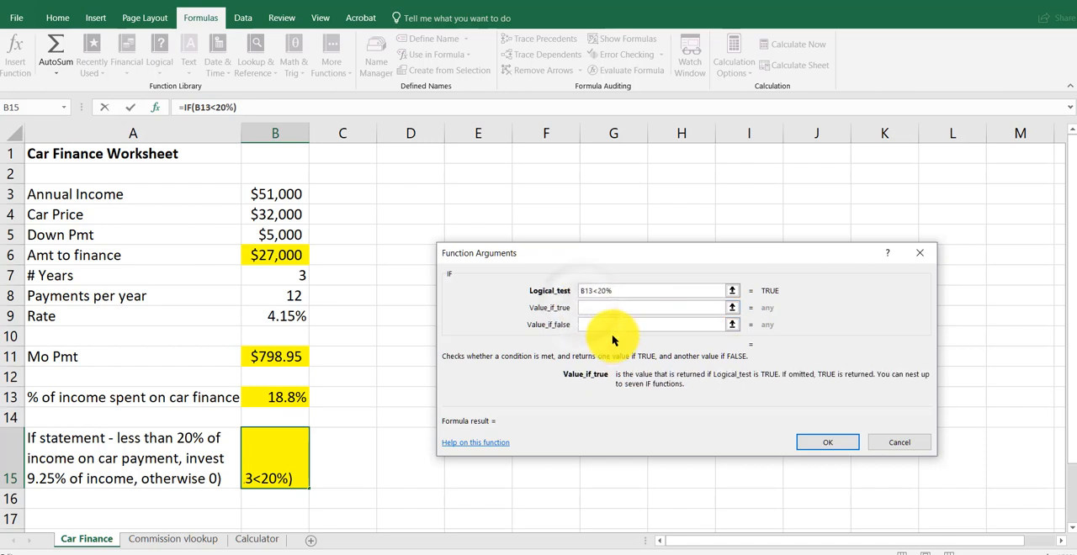
mouse_move(509, 424)
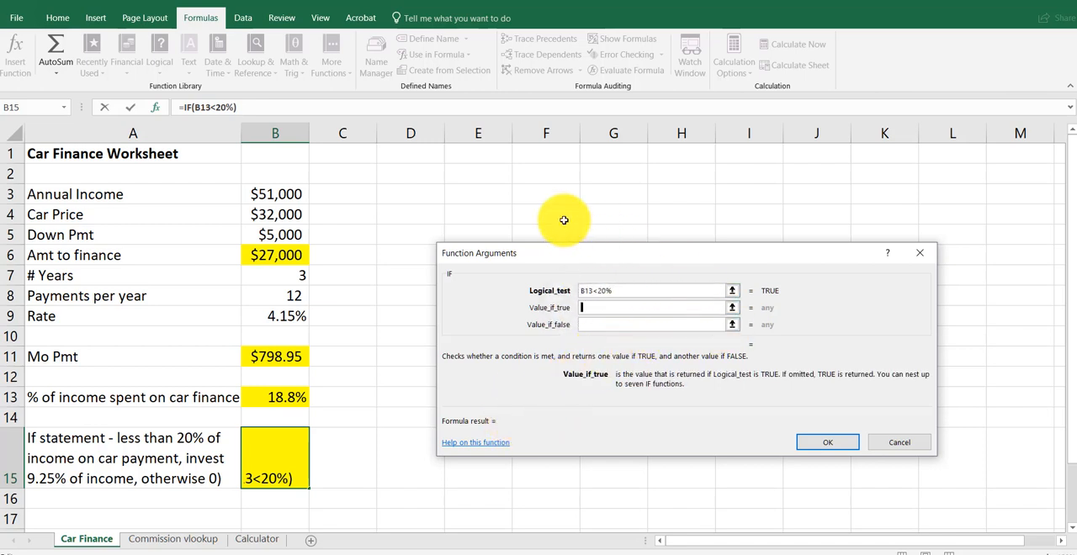
Return B3*9.25% when true and 0 otherwise, giving 4717.5
left_click(277, 193)
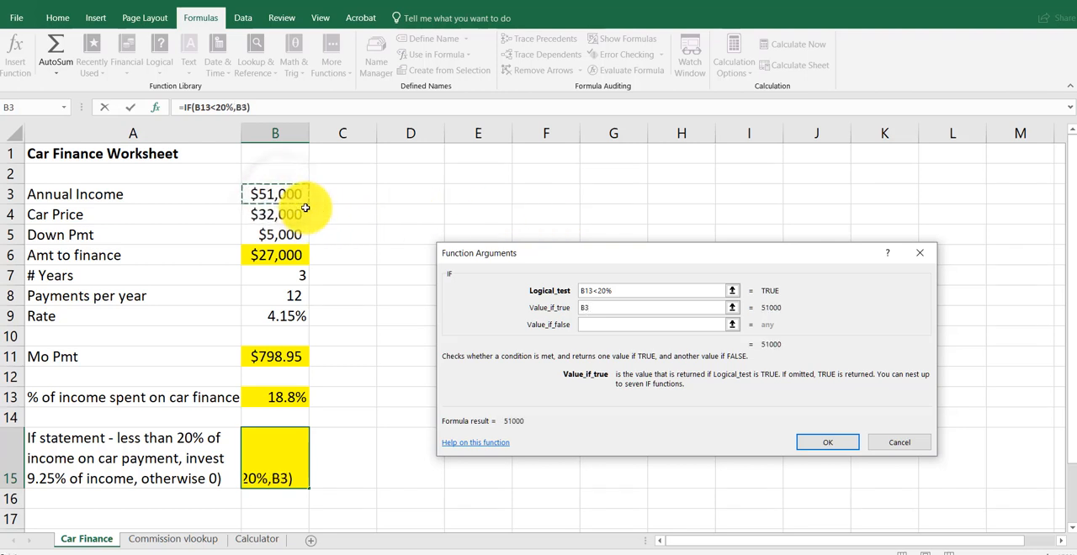
type("*9.2")
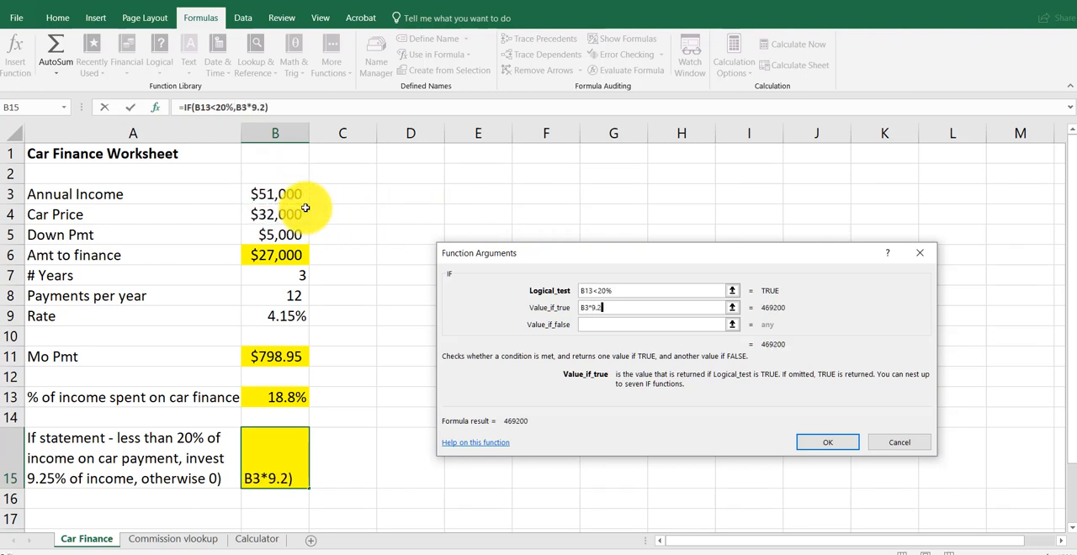
type("5%")
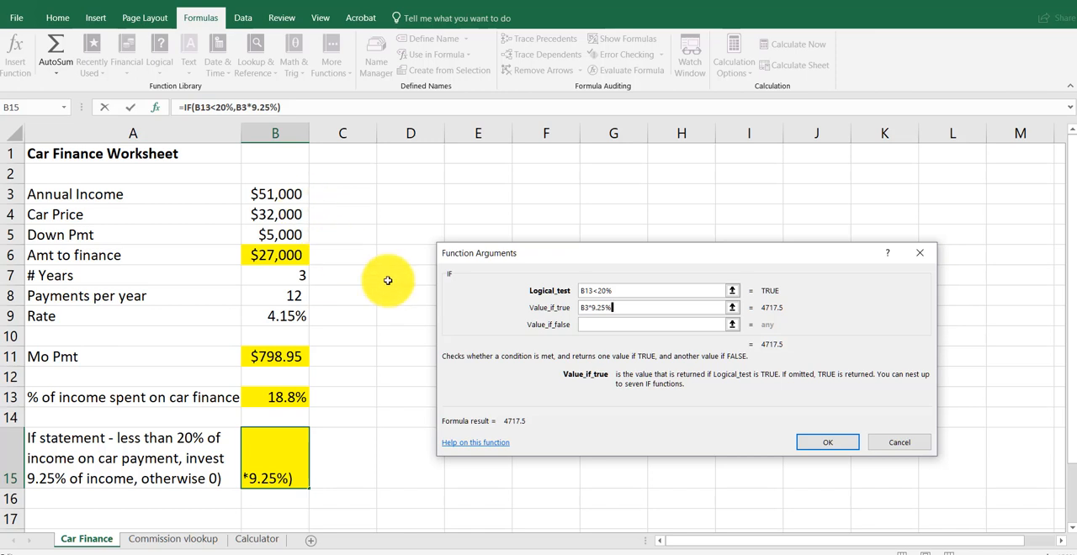
left_click(657, 323)
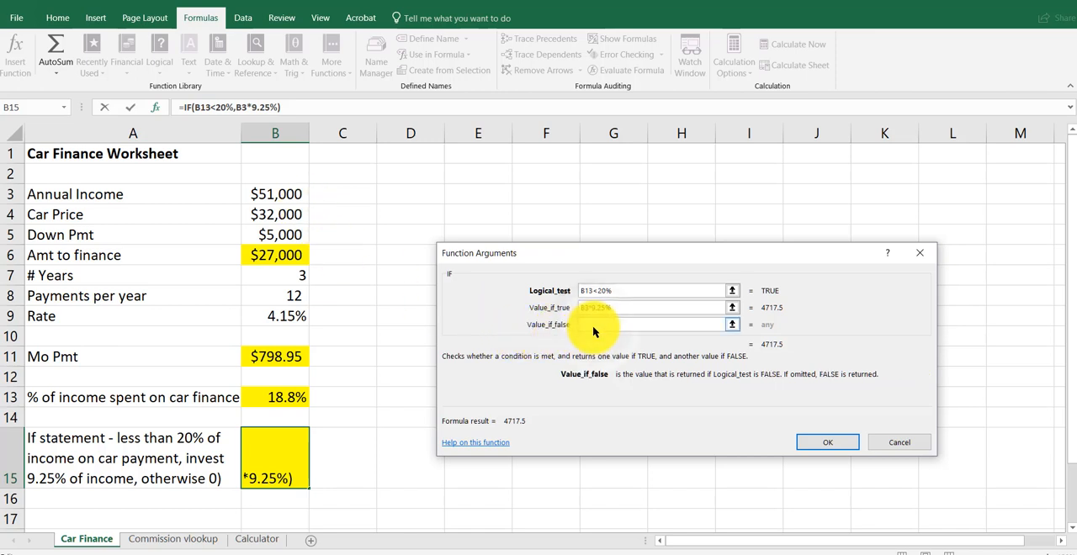
left_click(828, 441)
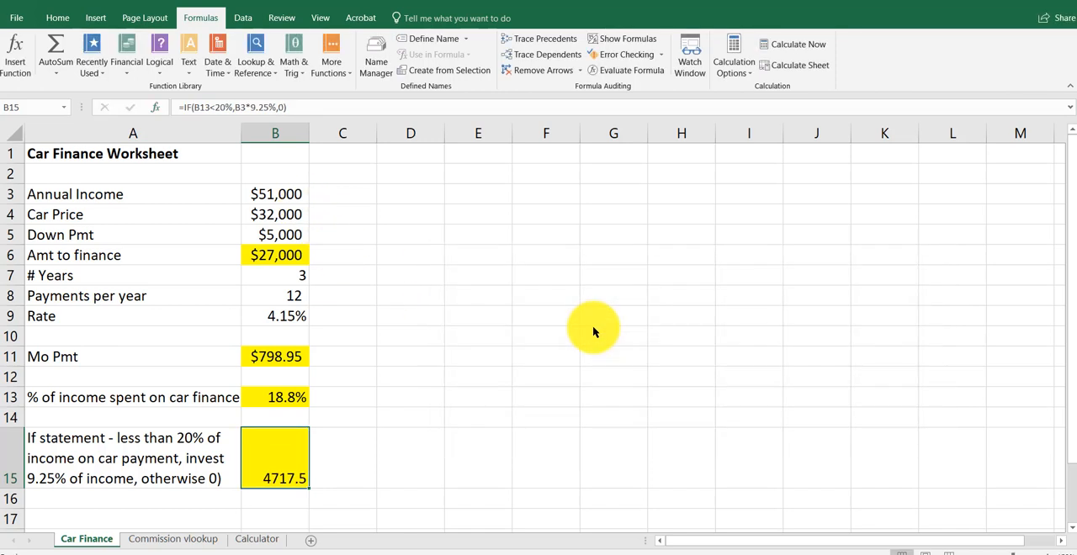
mouse_move(584, 252)
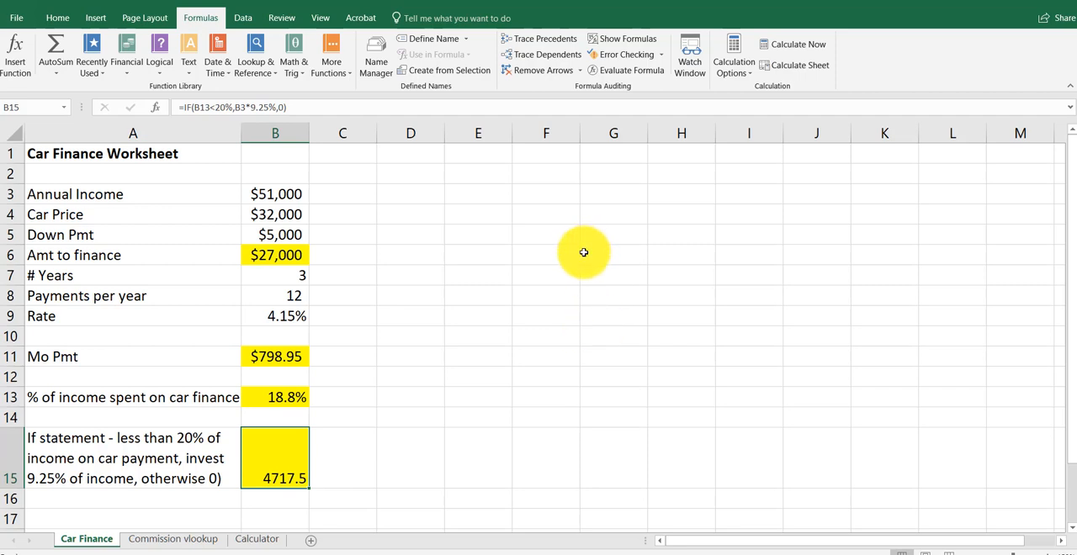
mouse_move(519, 356)
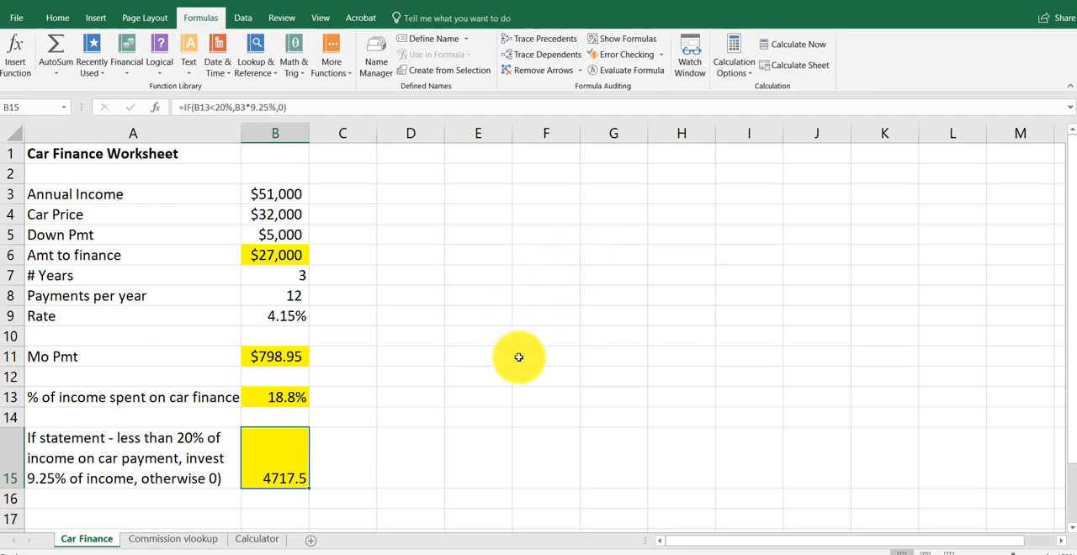
mouse_move(532, 340)
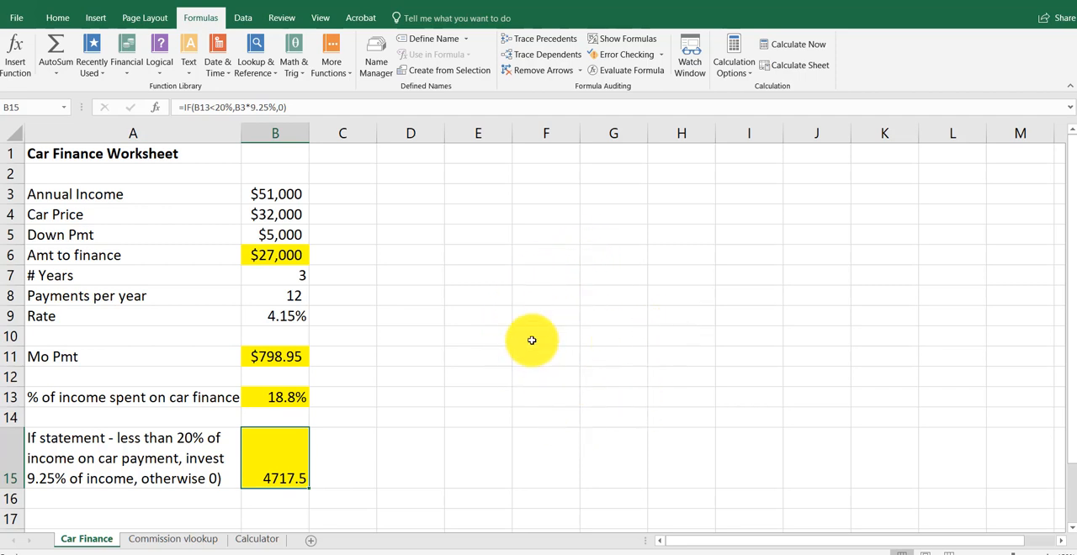
Change the car price in B4 to 38000 so the investment amount drops to 0
left_click(276, 216)
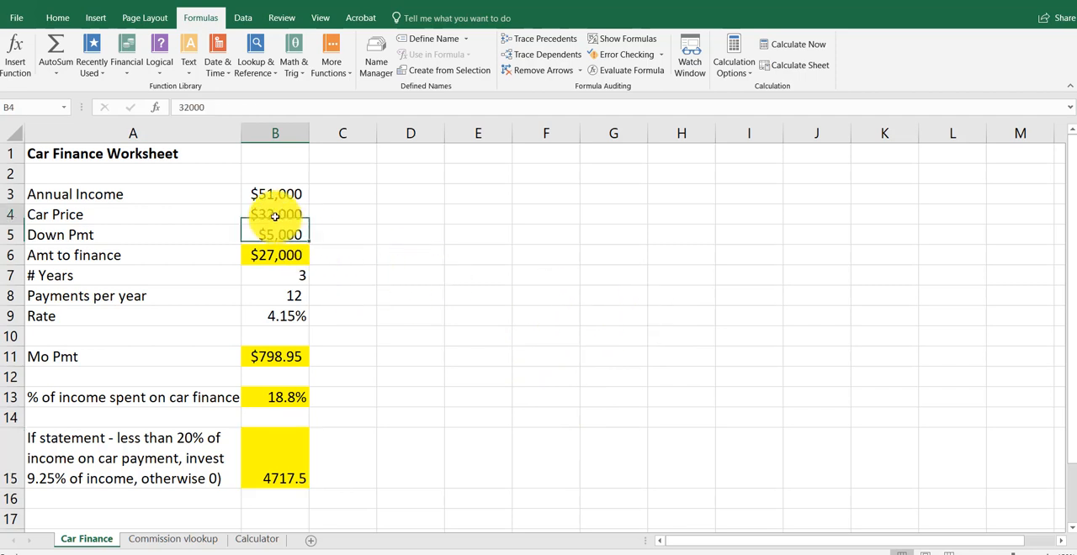
type("6/1")
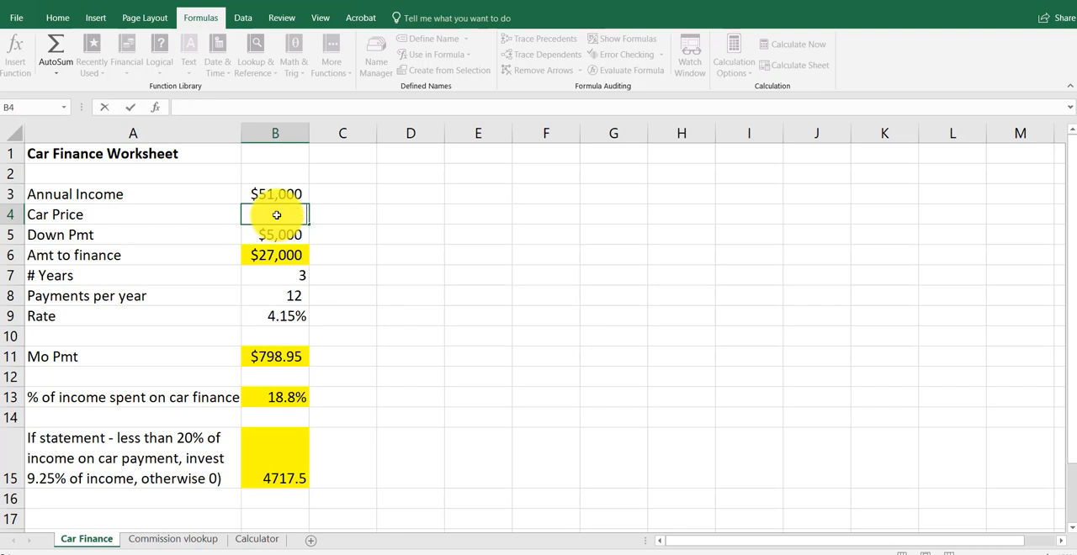
type("380000")
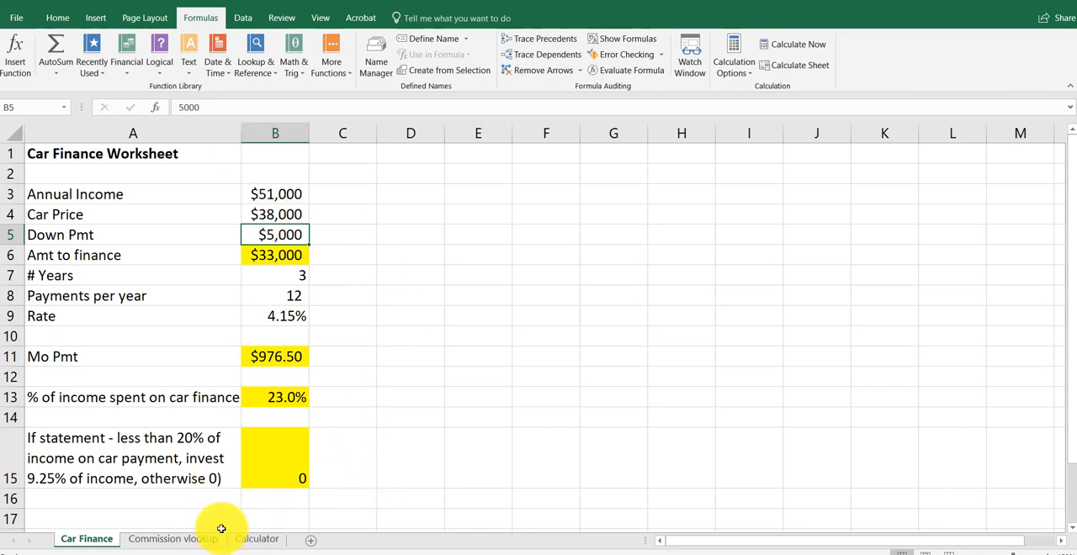
On the Commission vlookup sheet, name the A14:B17 rate table 'commission'
left_click(172, 538)
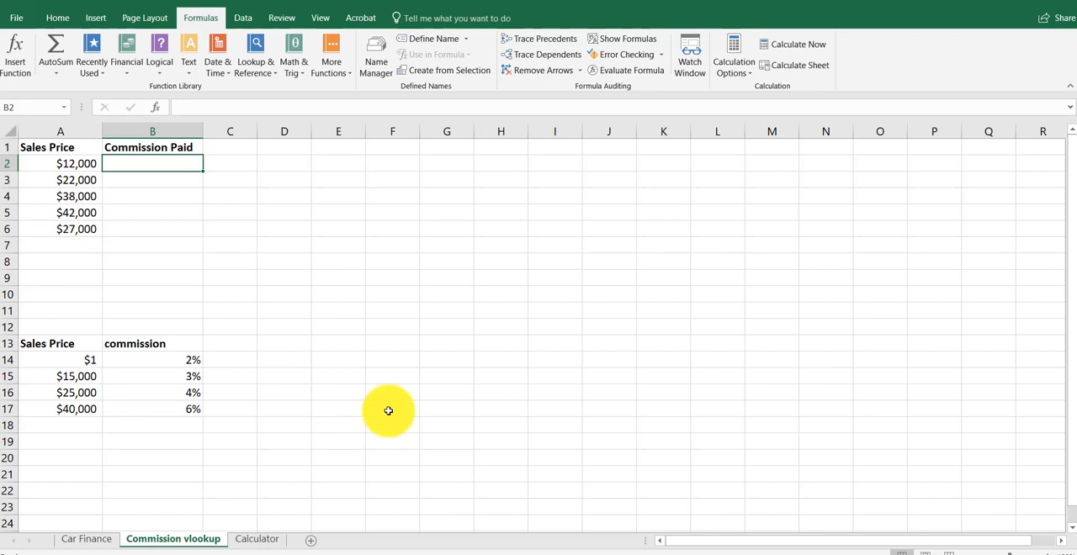
mouse_move(363, 373)
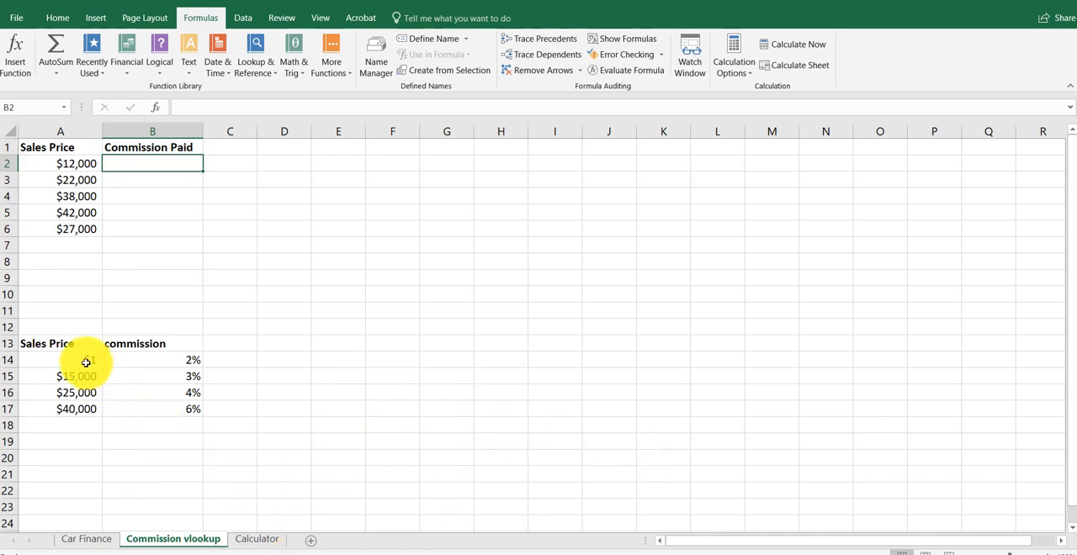
left_click_drag(88, 360, 135, 409)
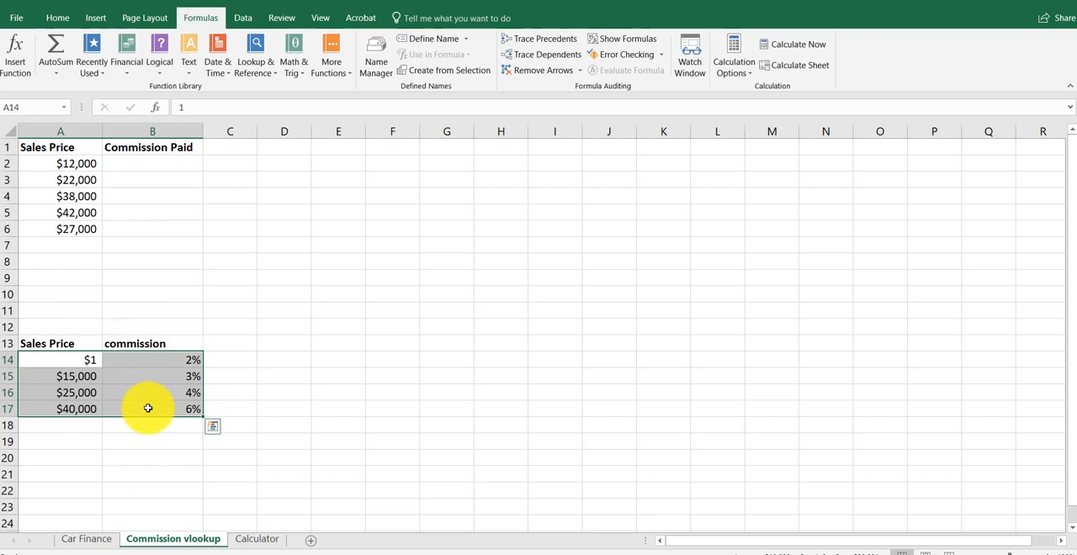
mouse_move(155, 407)
type("commission")
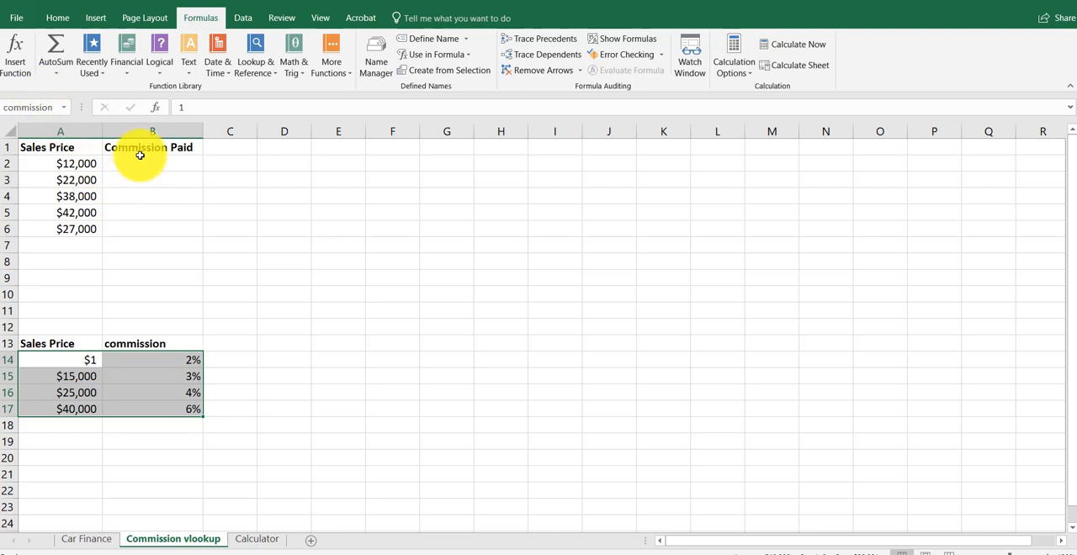
left_click(152, 164)
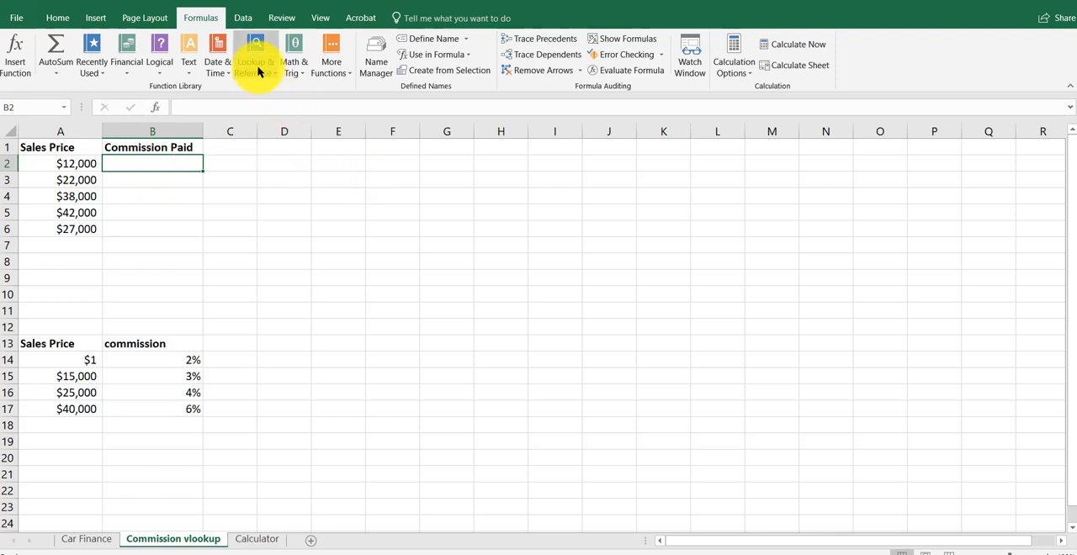
Build VLOOKUP(A2,commission,2) in B2, returning the 0.02 rate for the $12,000 sale
left_click(255, 54)
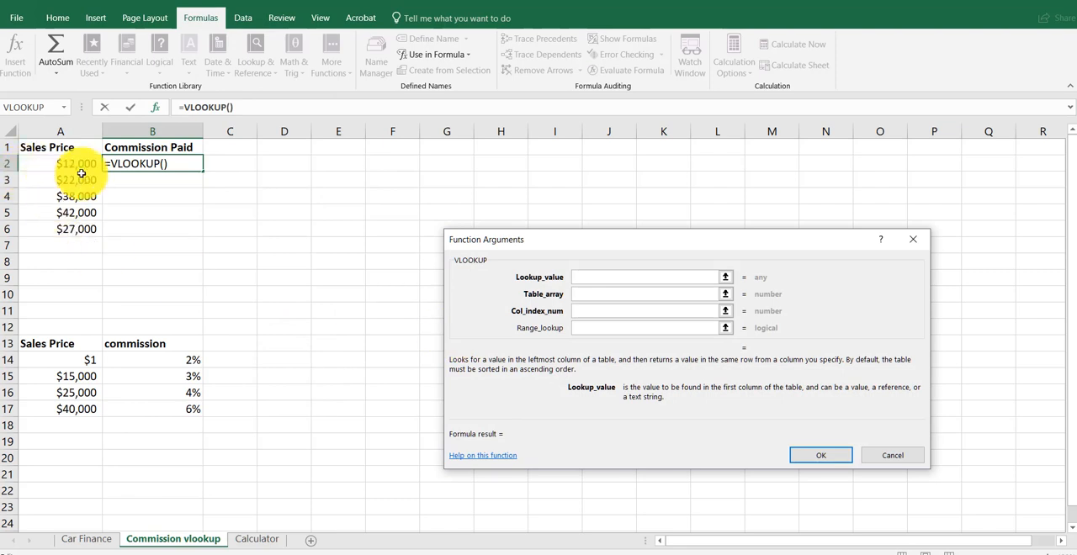
left_click(78, 163)
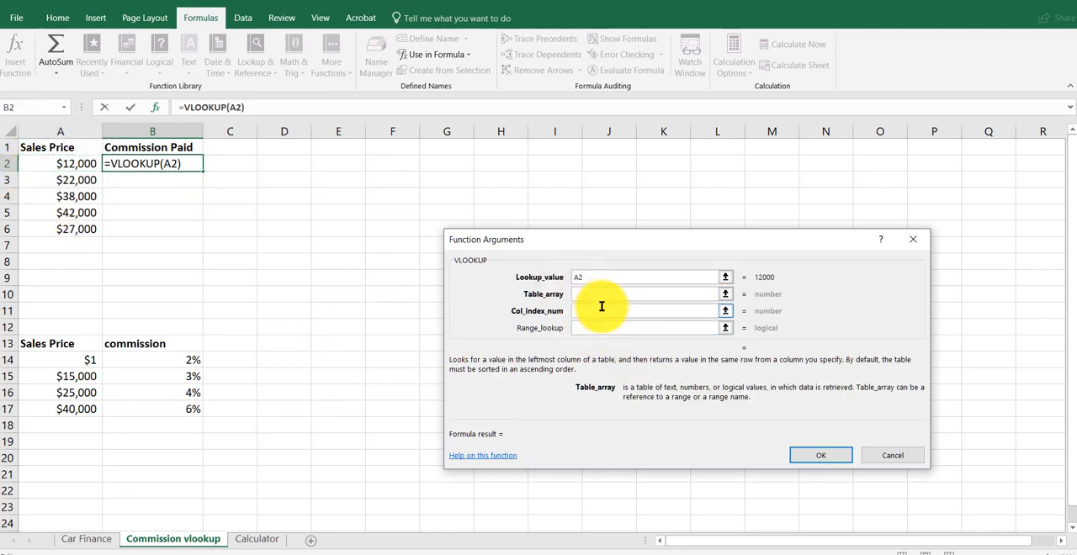
type("x")
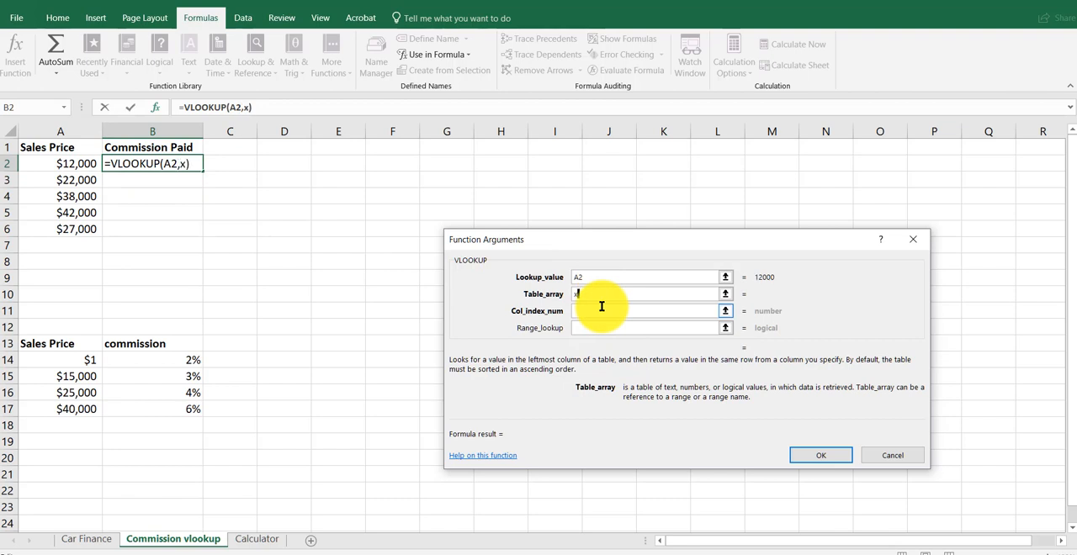
type("innuaauib")
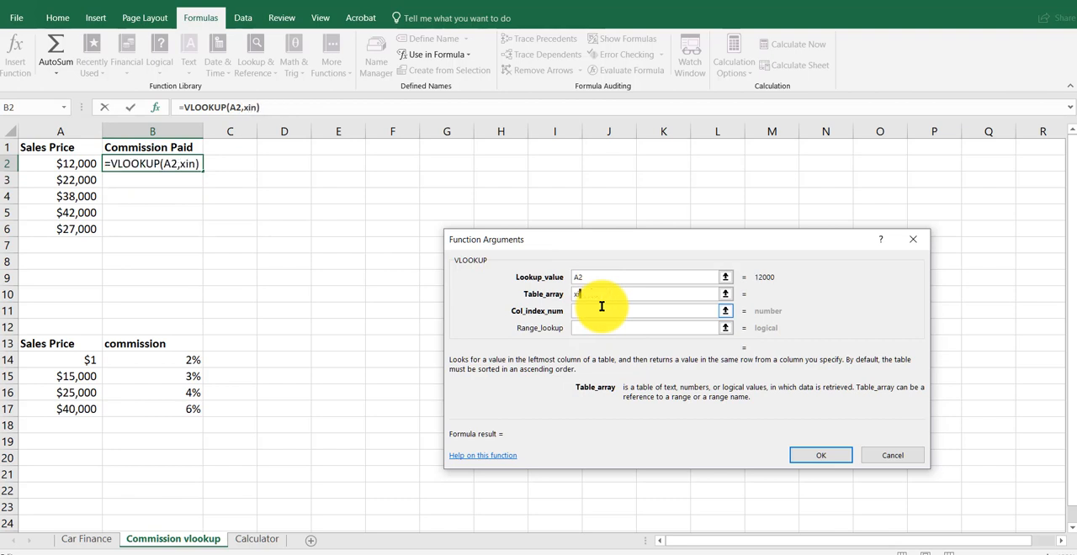
type("commissio")
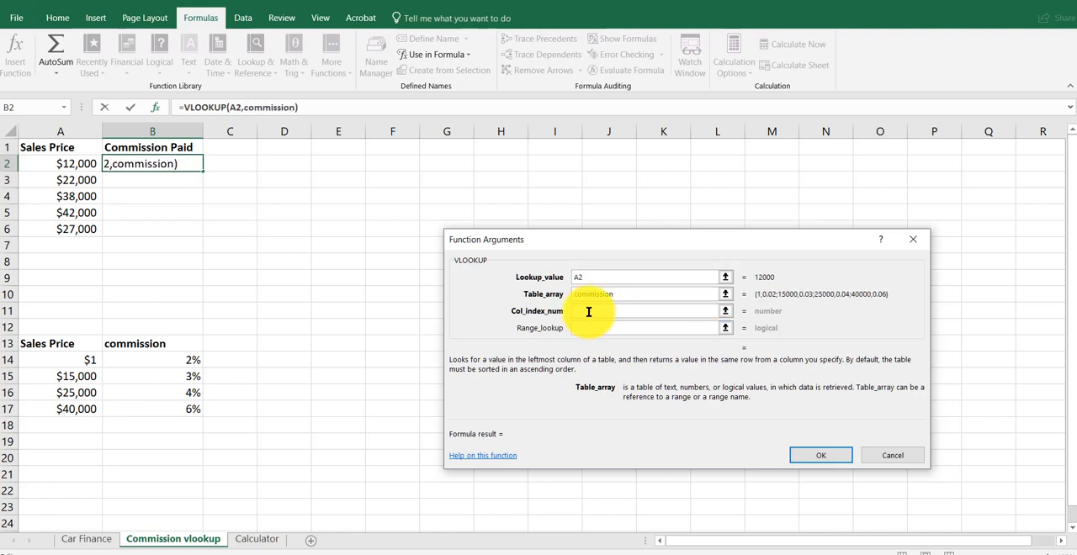
left_click(643, 310)
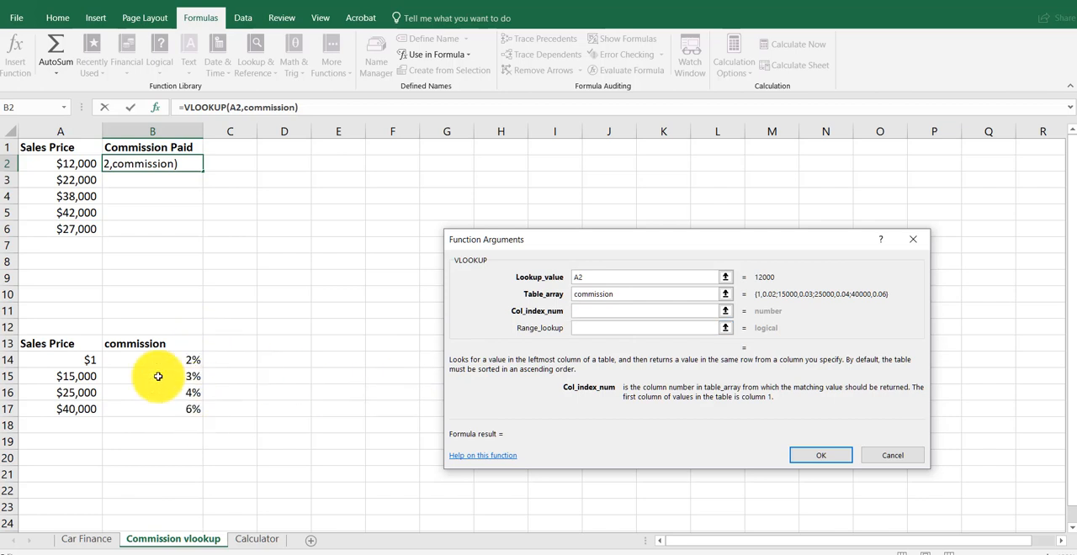
mouse_move(646, 350)
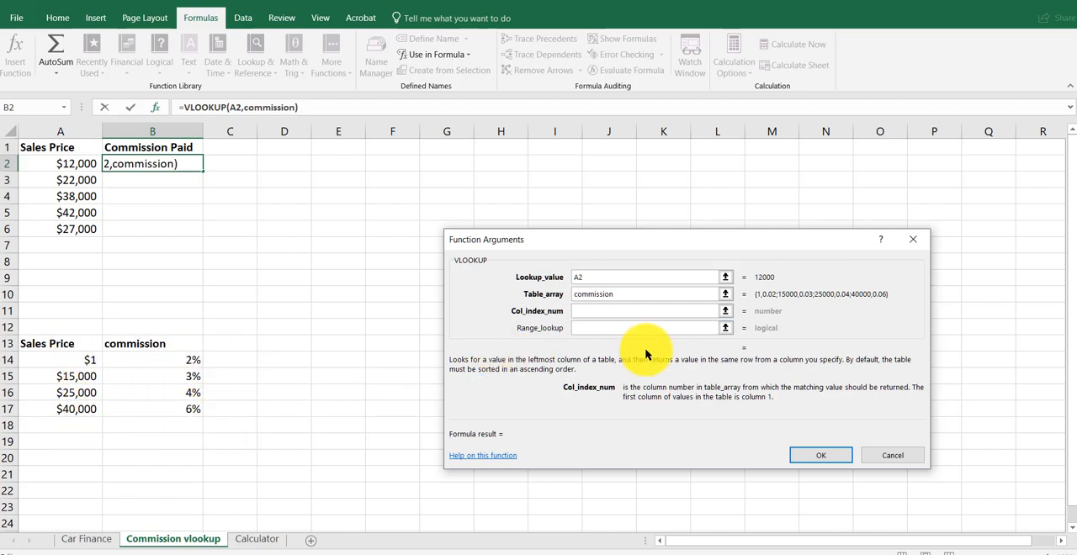
type("2")
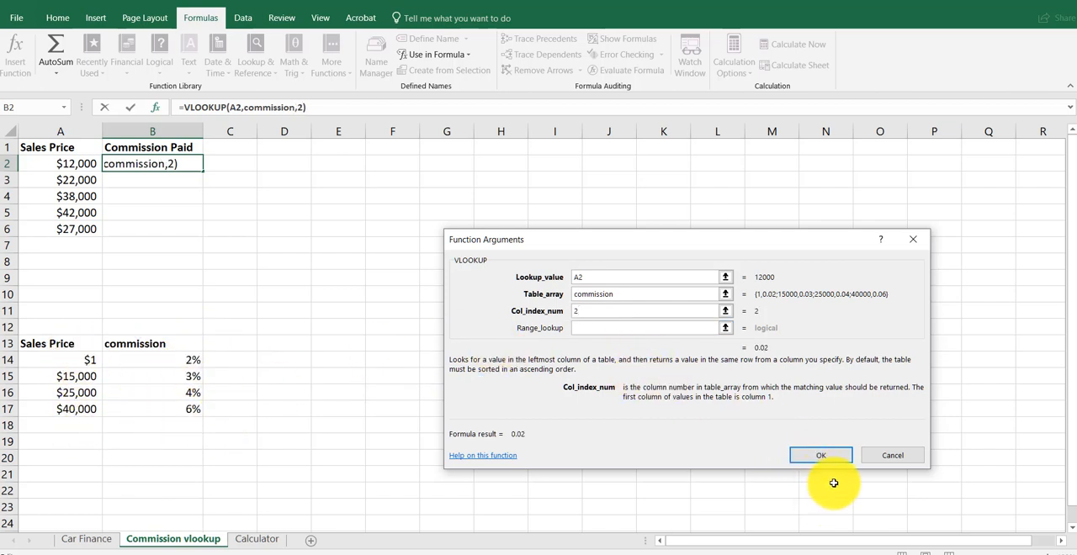
left_click(822, 455)
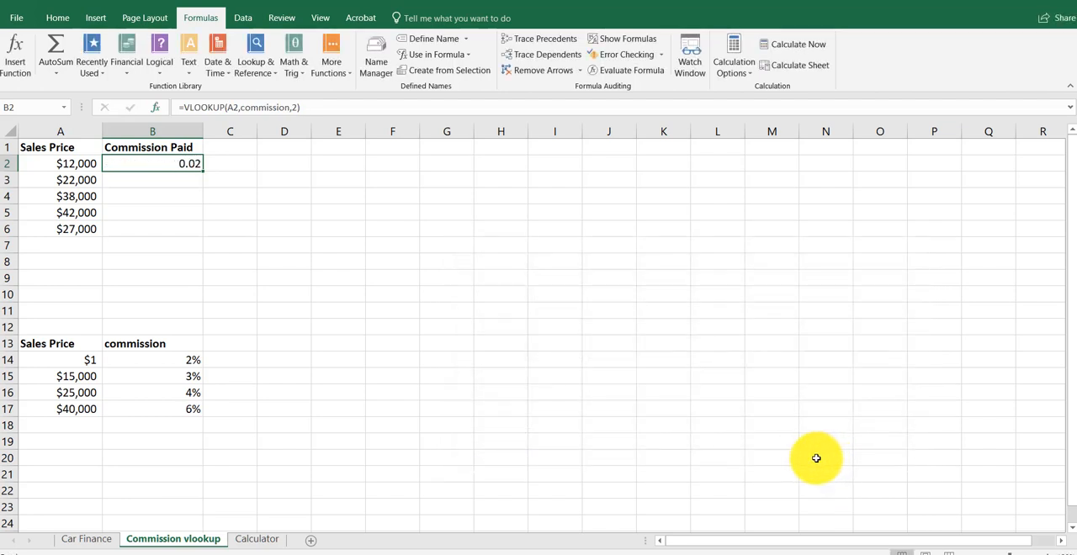
mouse_move(813, 461)
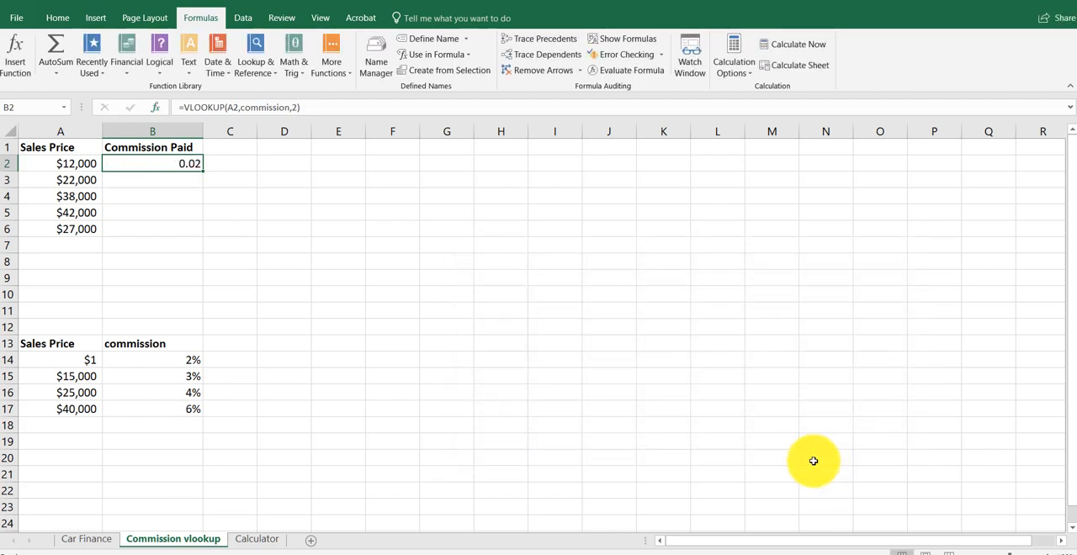
mouse_move(326, 108)
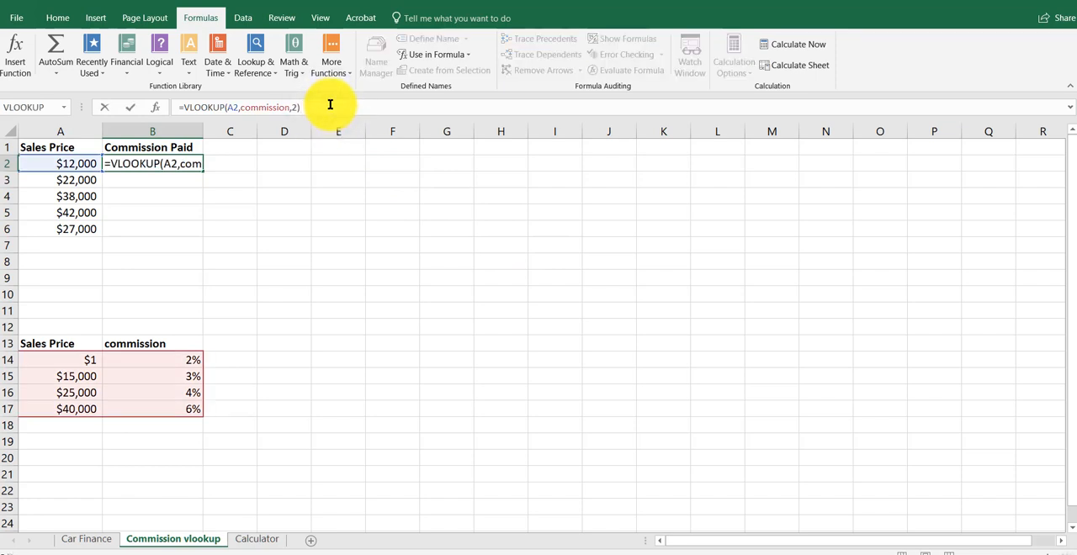
Multiply the looked-up rate by the sales price in A2 to give dollar commissions
type("*")
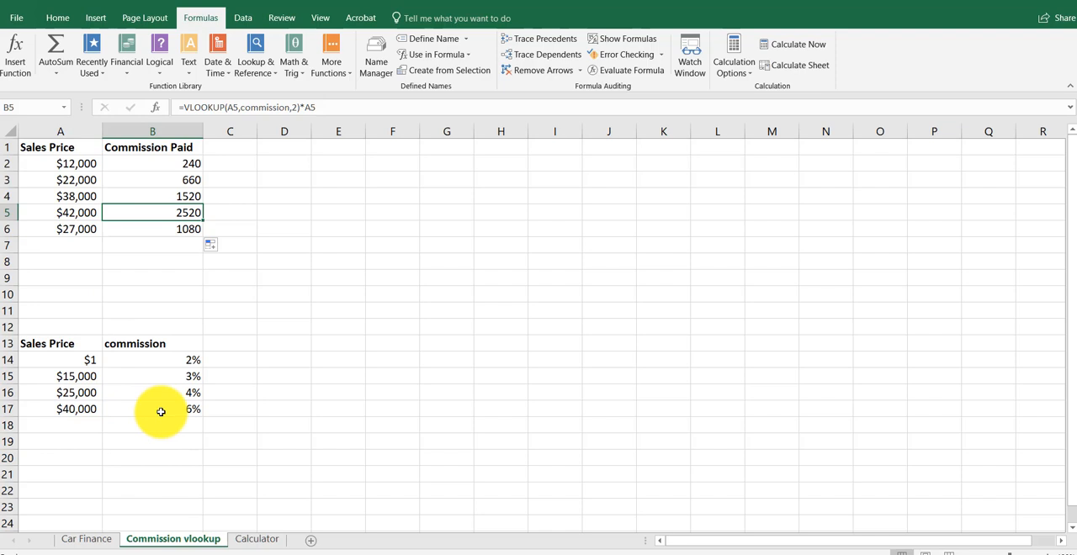
mouse_move(263, 363)
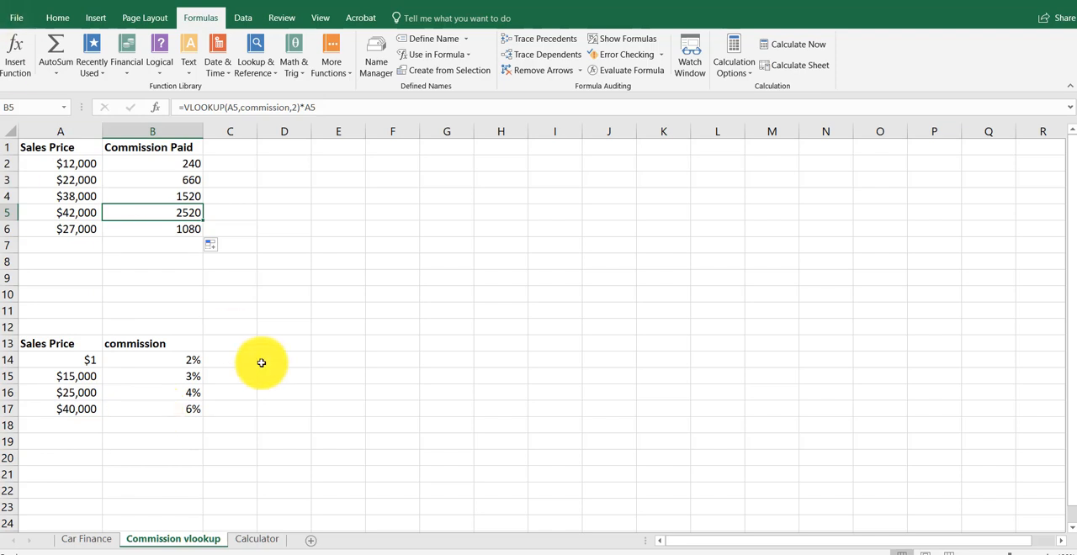
Switch to the Calculator sheet and start Insert Function in grid cell B5
left_click(255, 538)
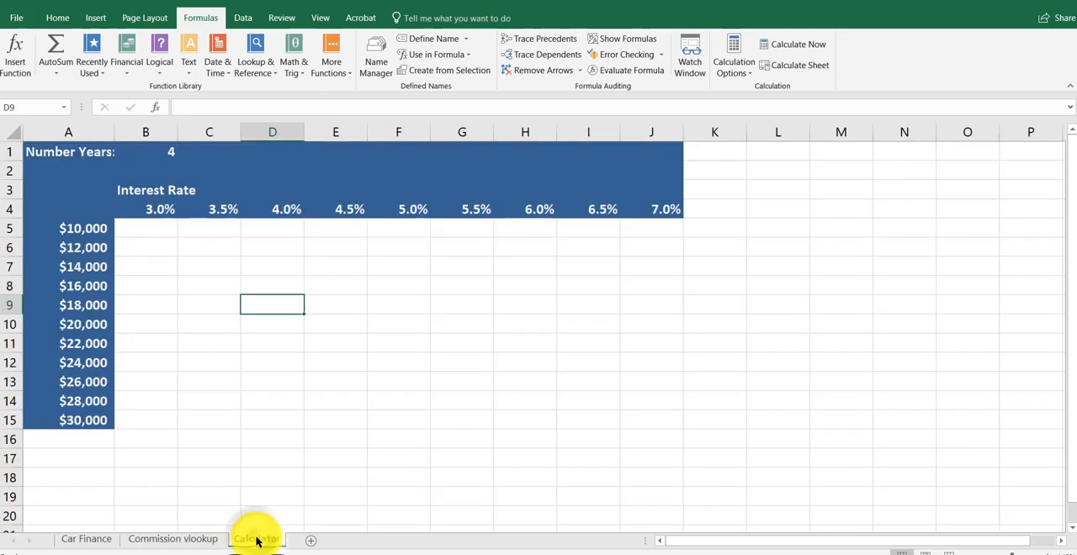
left_click(159, 229)
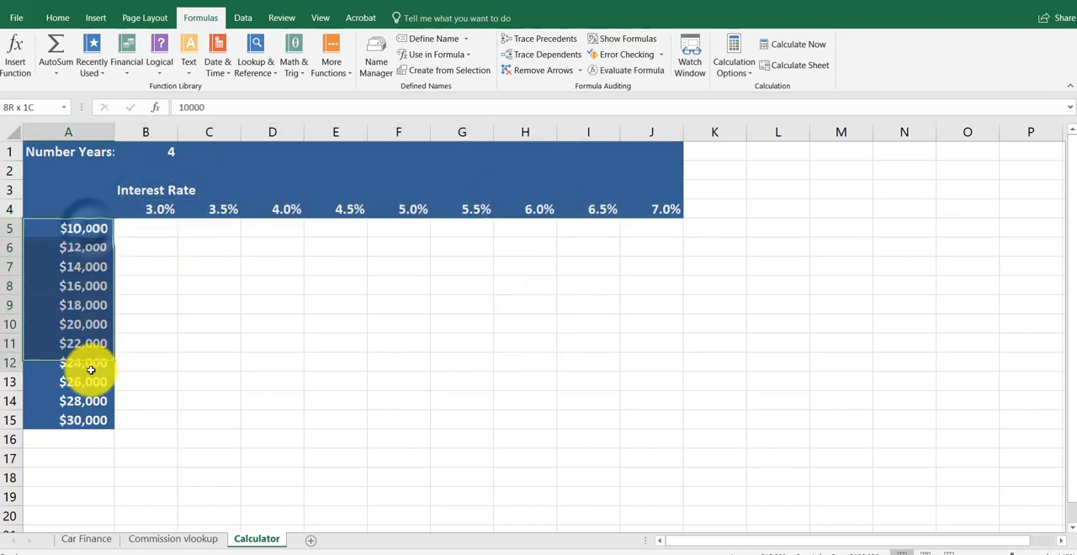
left_click(209, 380)
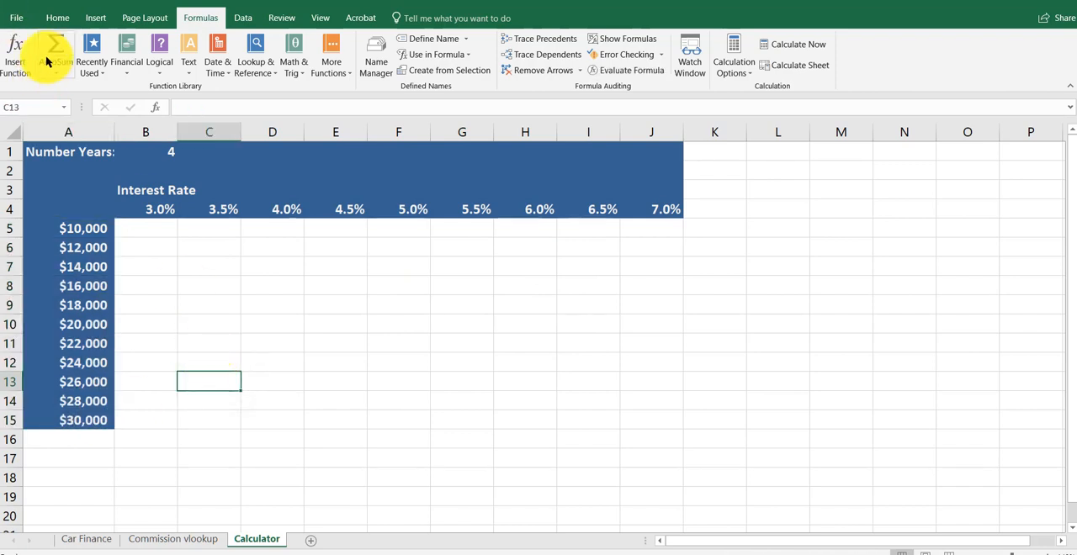
mouse_move(183, 313)
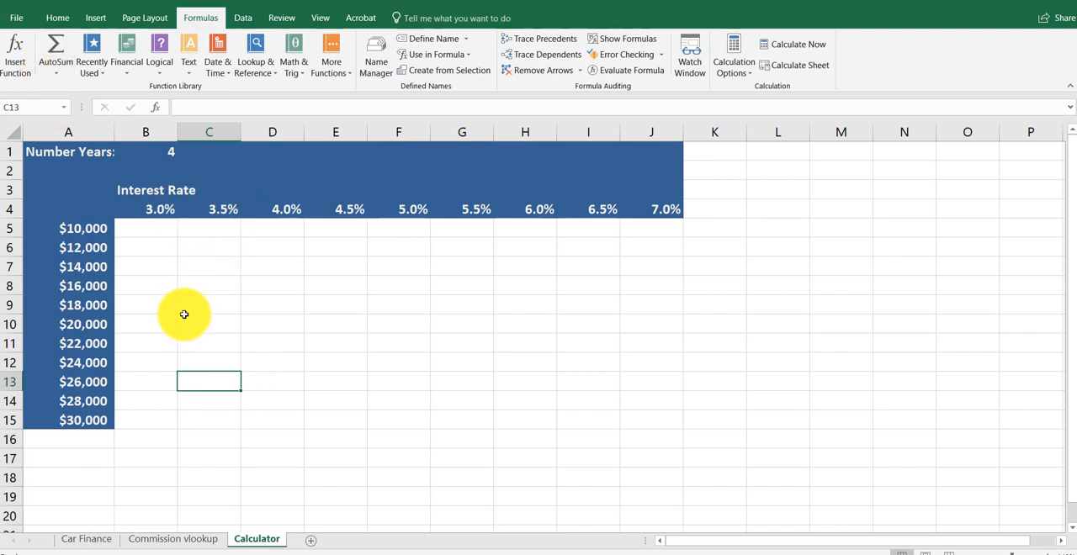
left_click(144, 151)
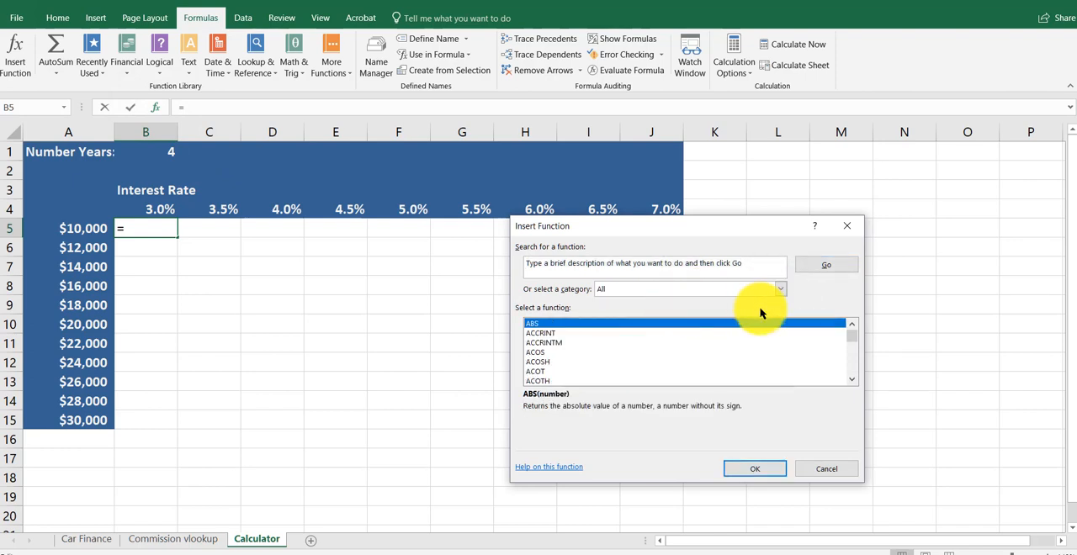
Choose PMT from recently used functions and set its rate to $B$4/12
left_click(778, 289)
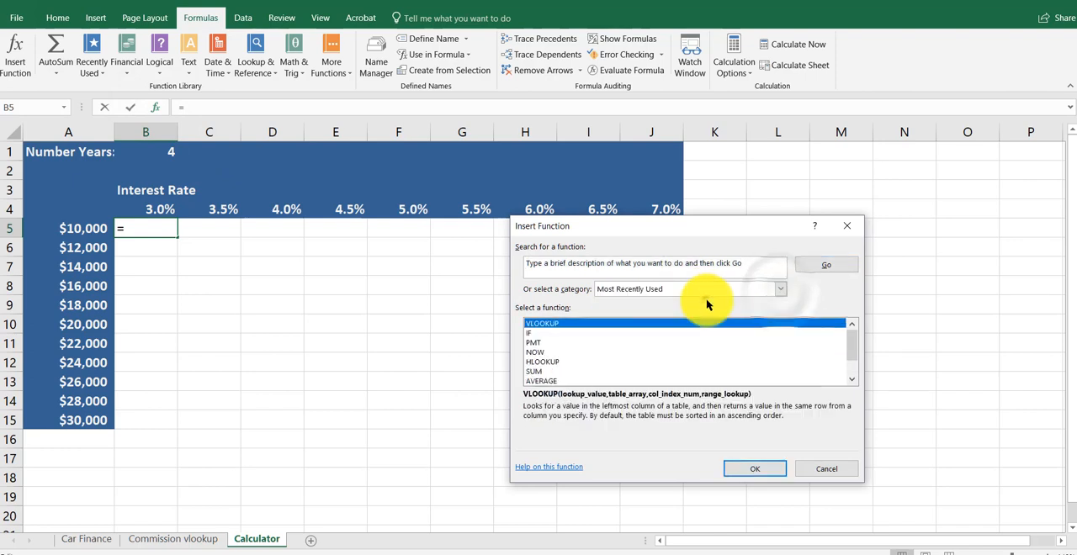
left_click(534, 344)
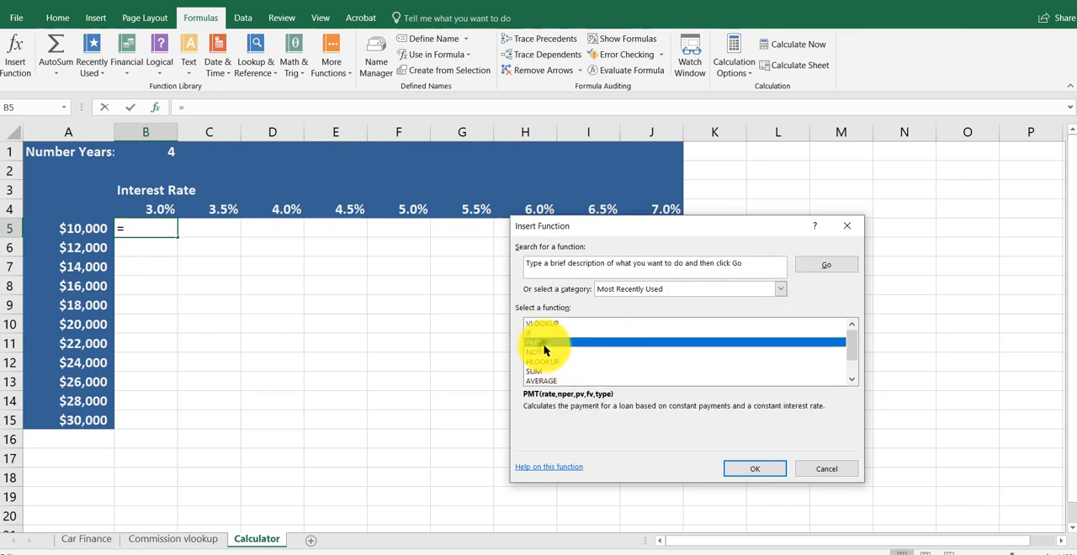
left_click(754, 467)
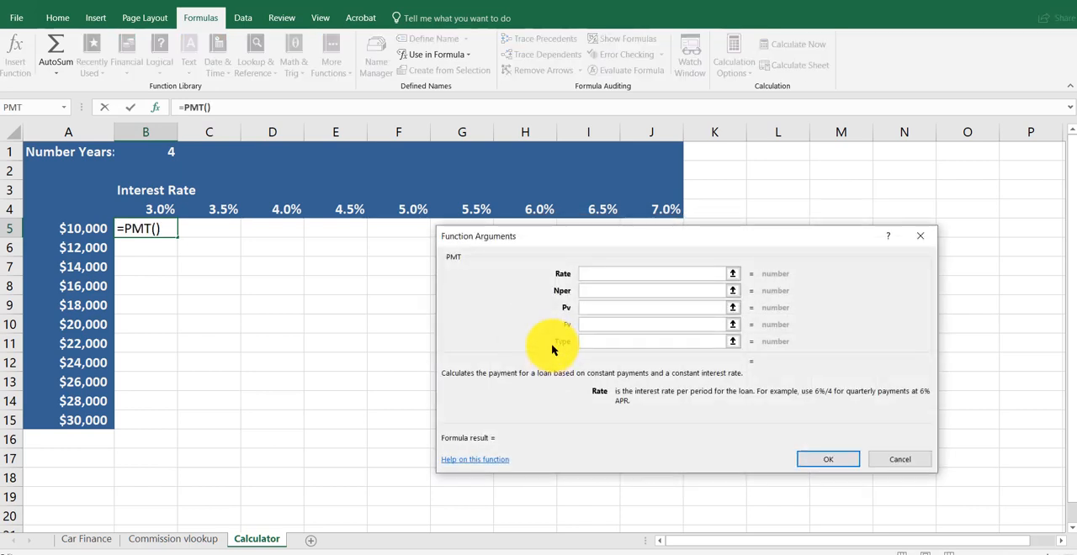
left_click(160, 209)
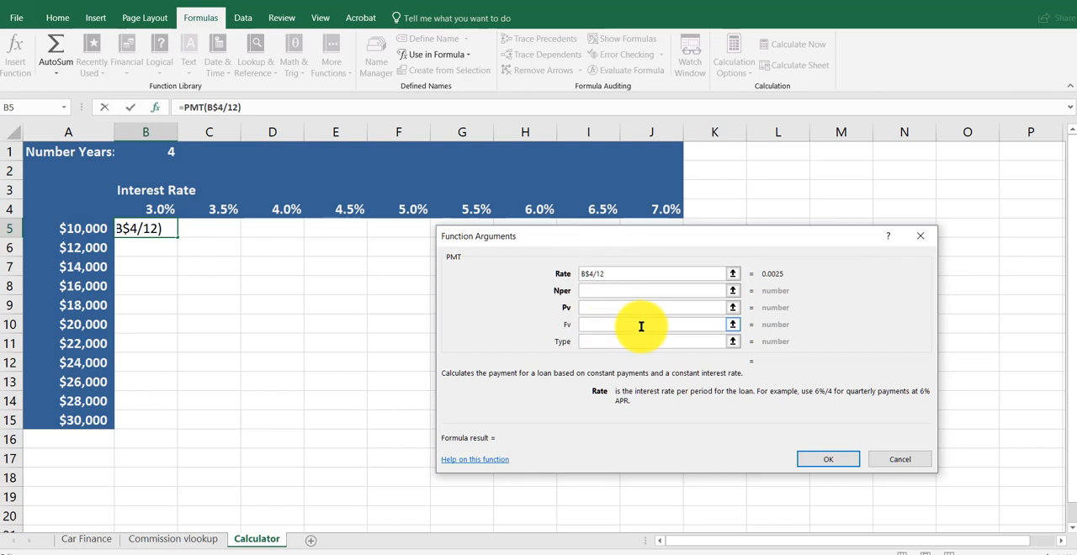
mouse_move(636, 377)
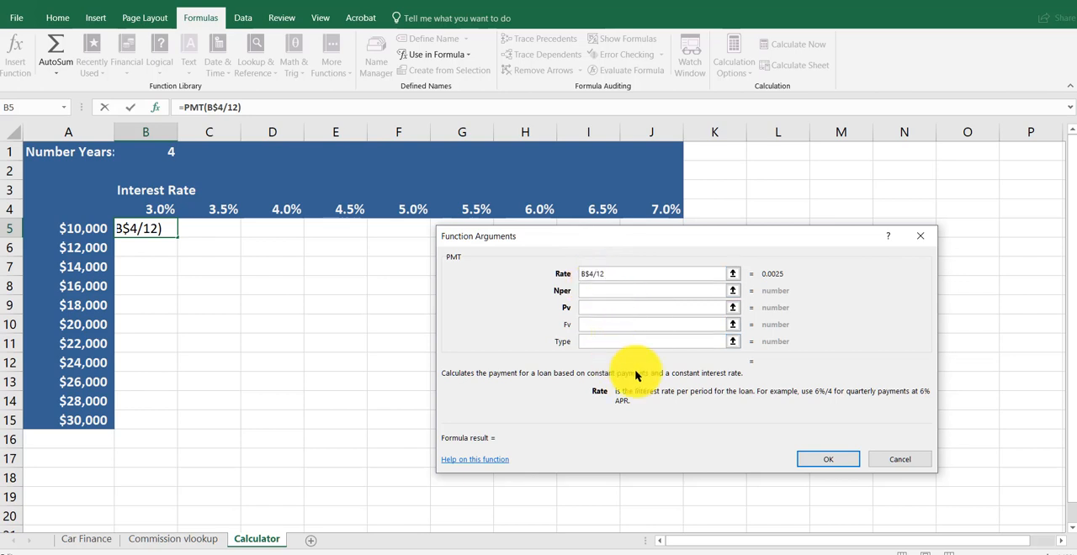
mouse_move(790, 338)
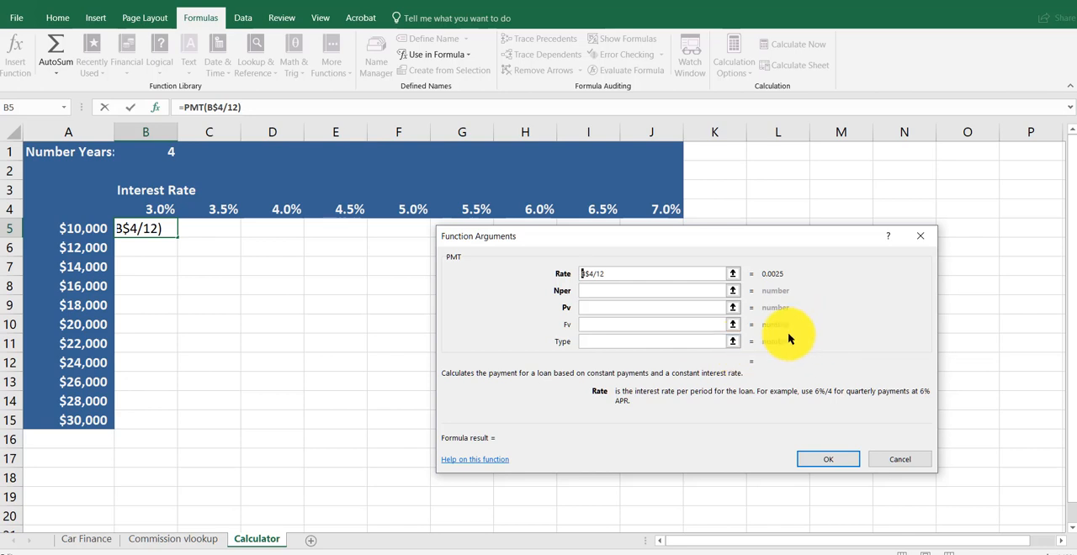
left_click(653, 290)
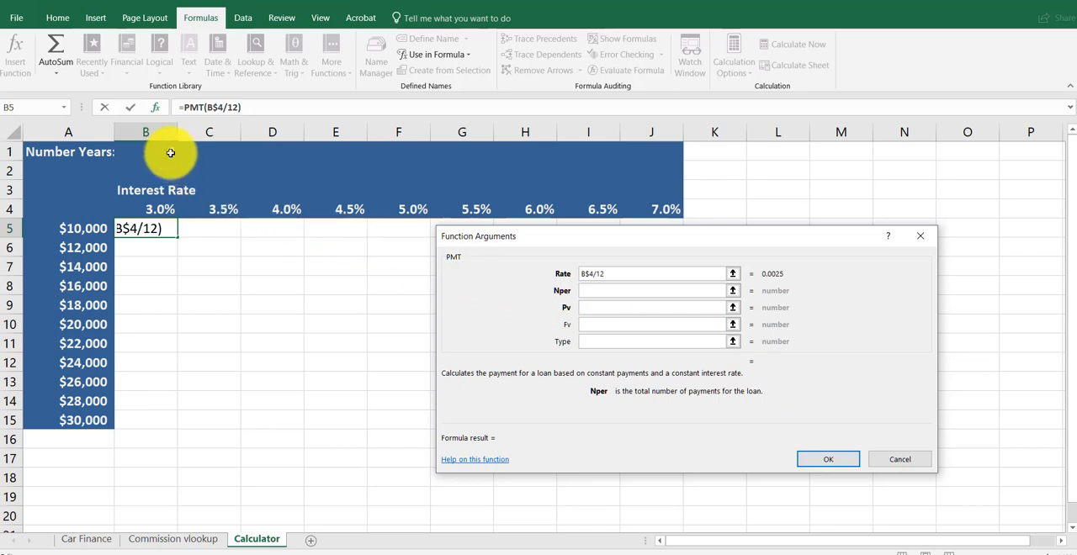
Set periods $B$1*12 and present value -$A5, giving payments from $221.34 to $239.46
left_click(145, 151)
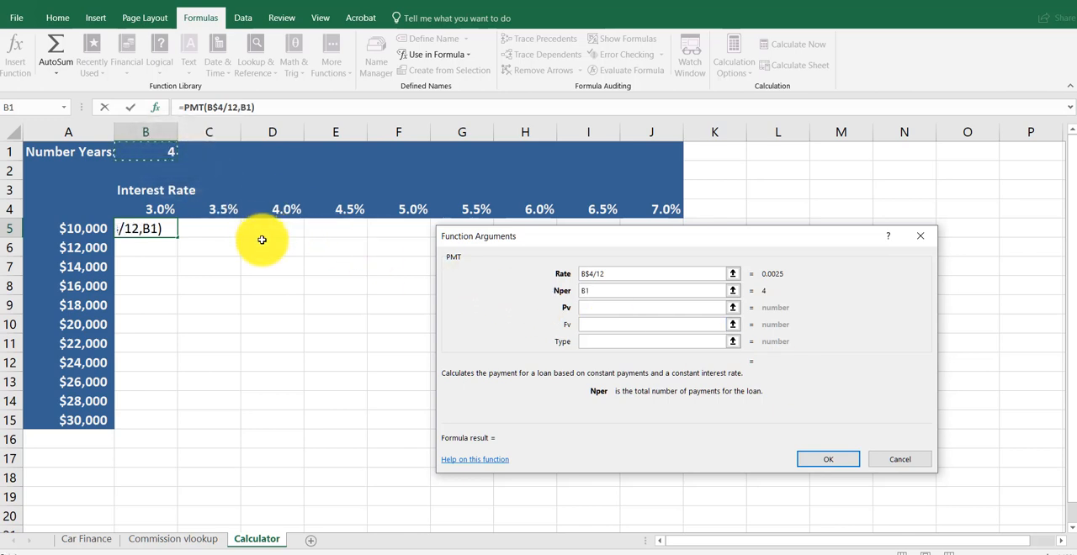
type("$B$1*12")
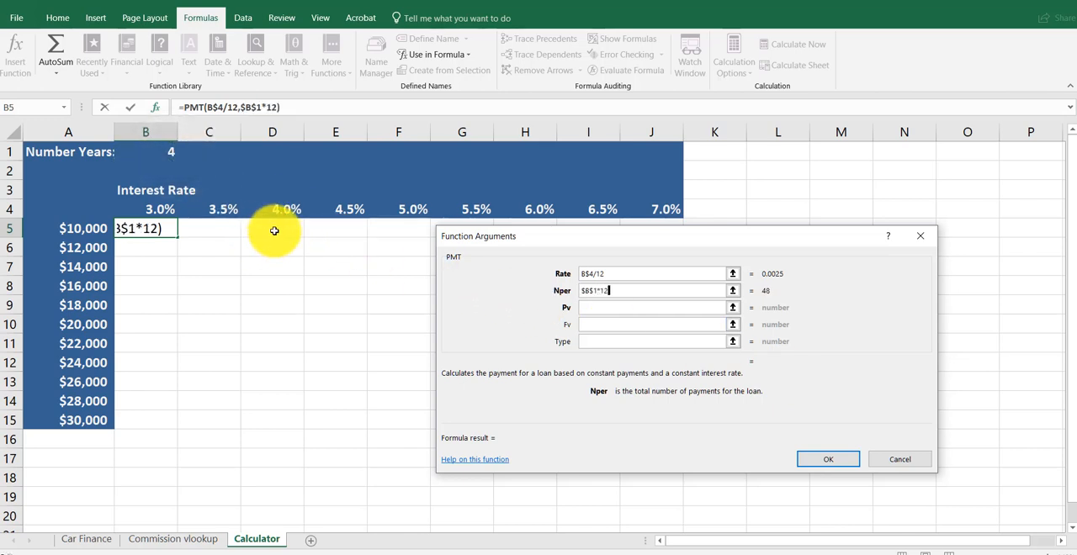
mouse_move(273, 256)
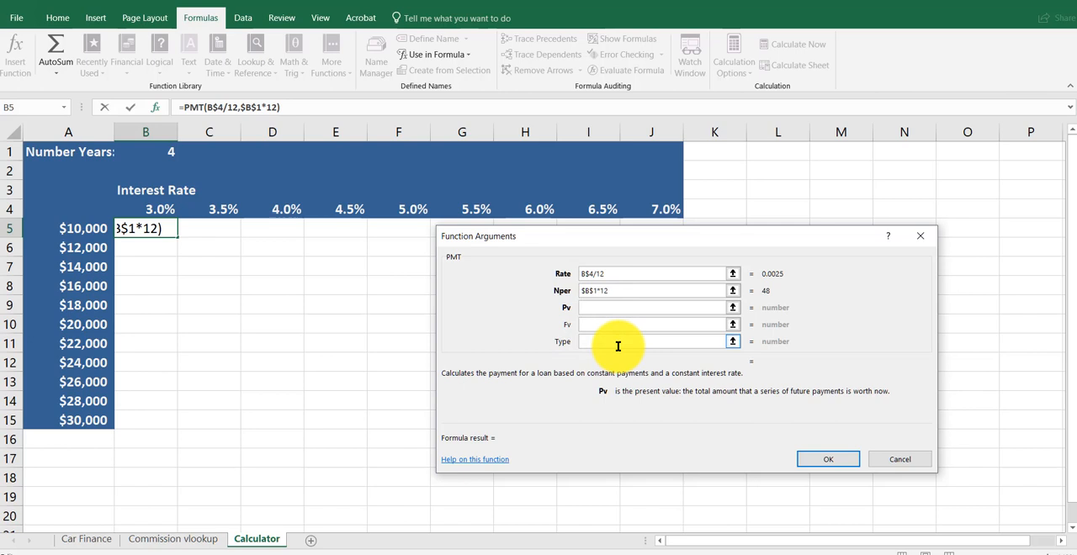
type("-")
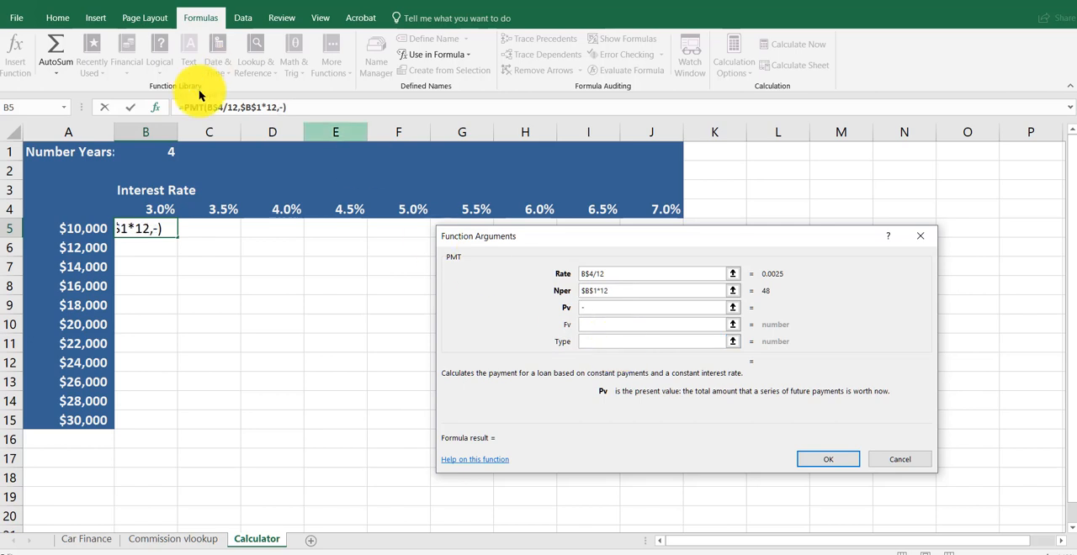
left_click(83, 229)
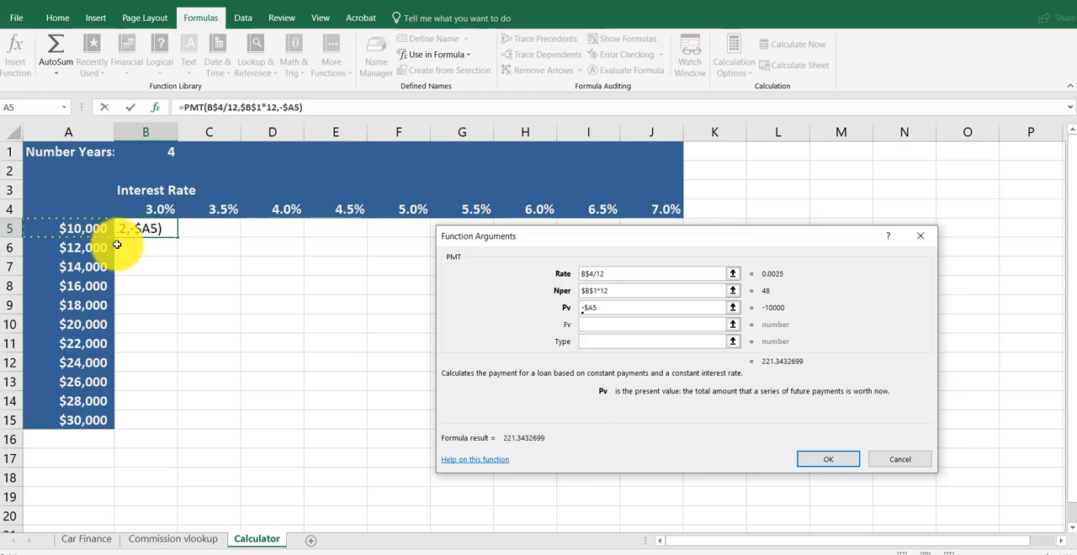
left_click(828, 457)
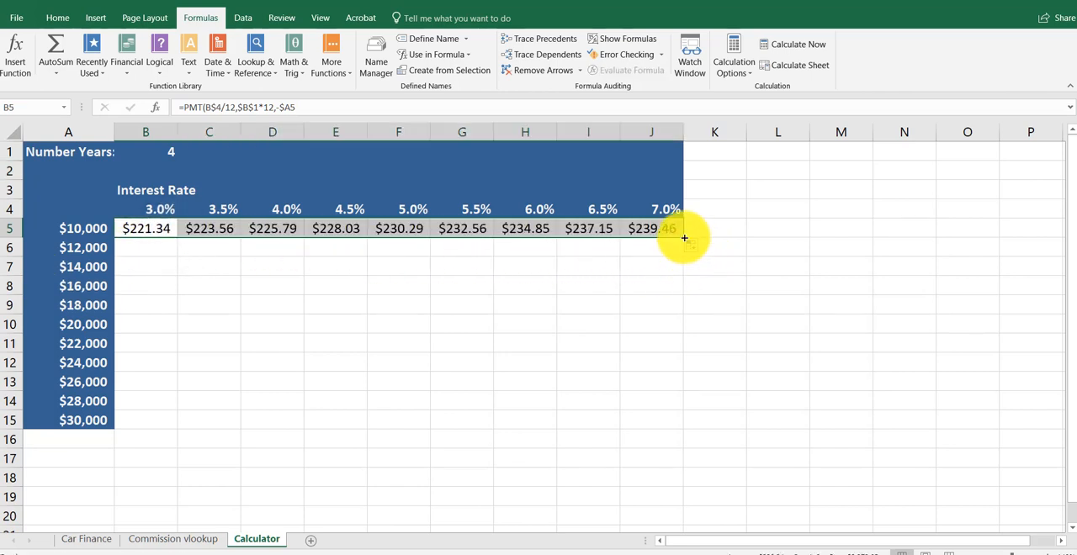
Fill the PMT payment formulas down through the $30,000 row, completing the grid
left_click_drag(683, 239, 653, 421)
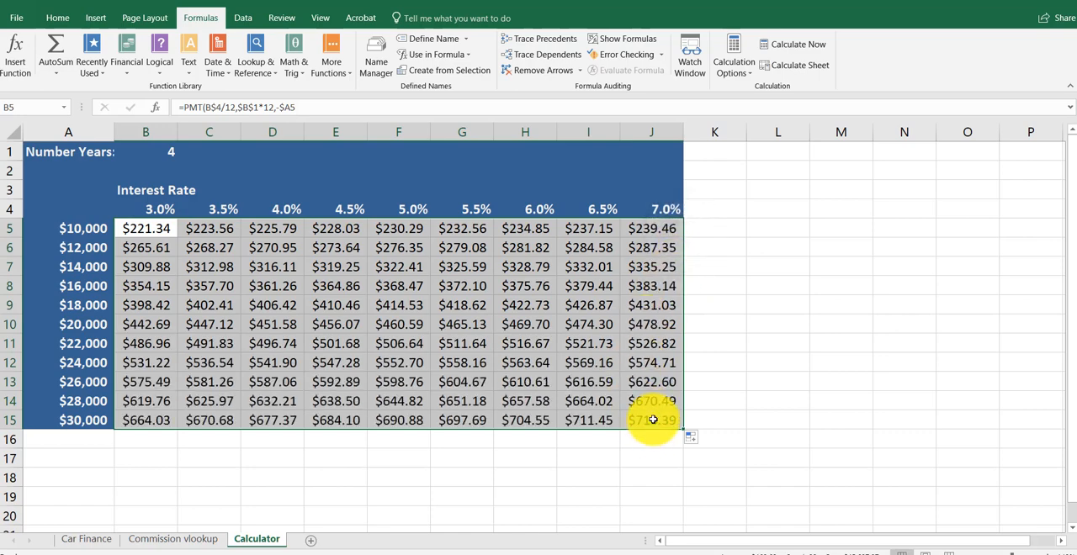
left_click(651, 421)
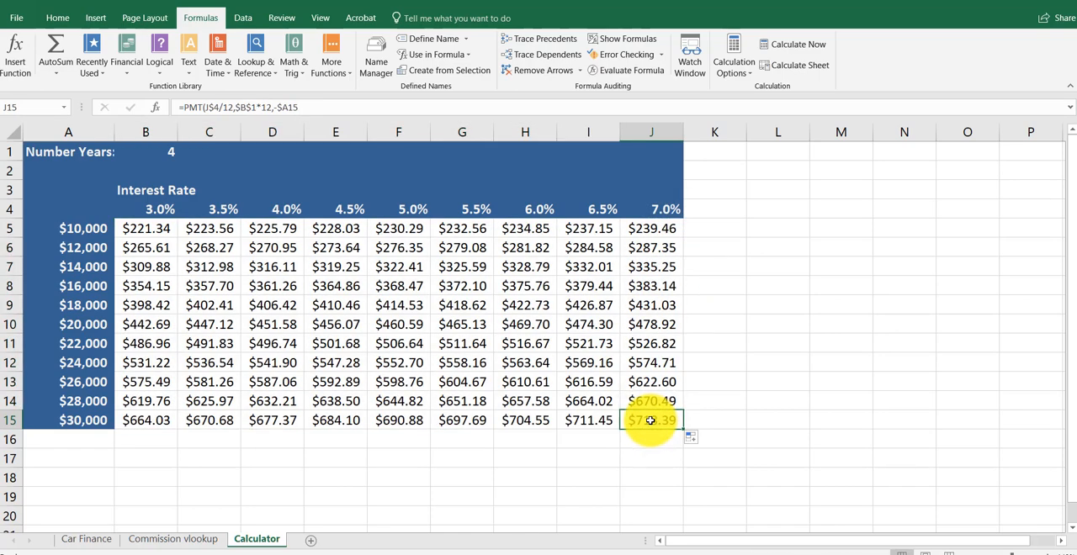